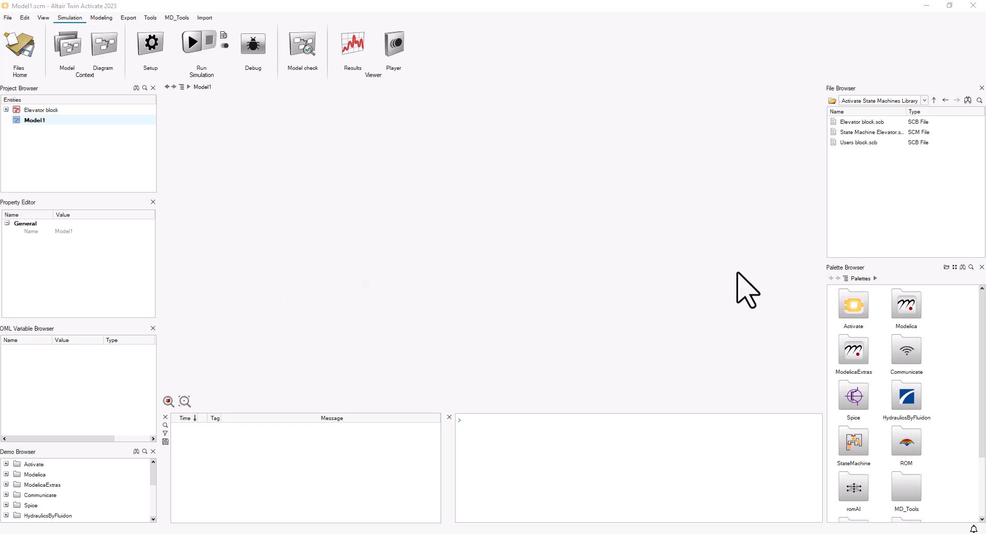
mouse_move(905, 217)
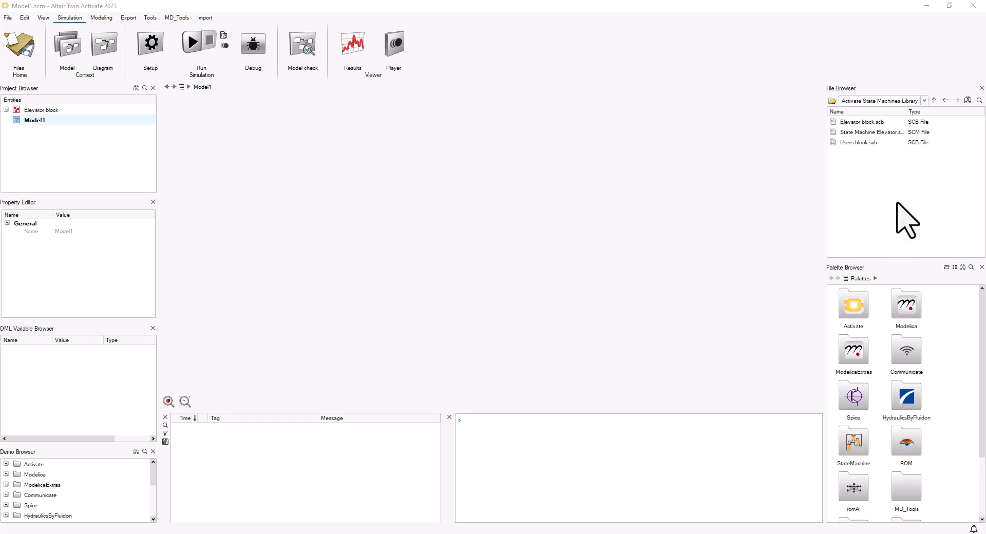
- Add the Elevator block to Model1, shift it slightly, and open it to view its integrator chain
click(862, 122)
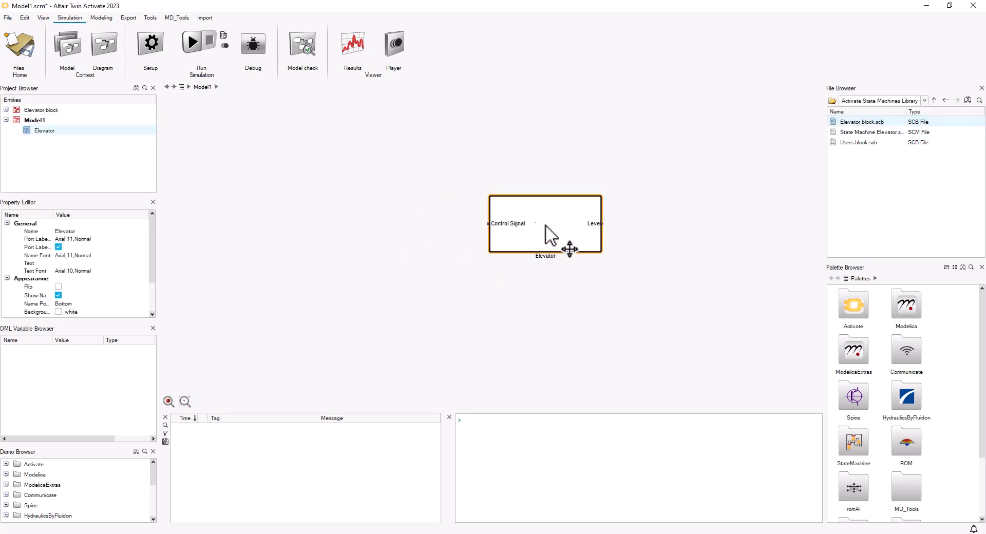
drag(547, 224, 579, 232)
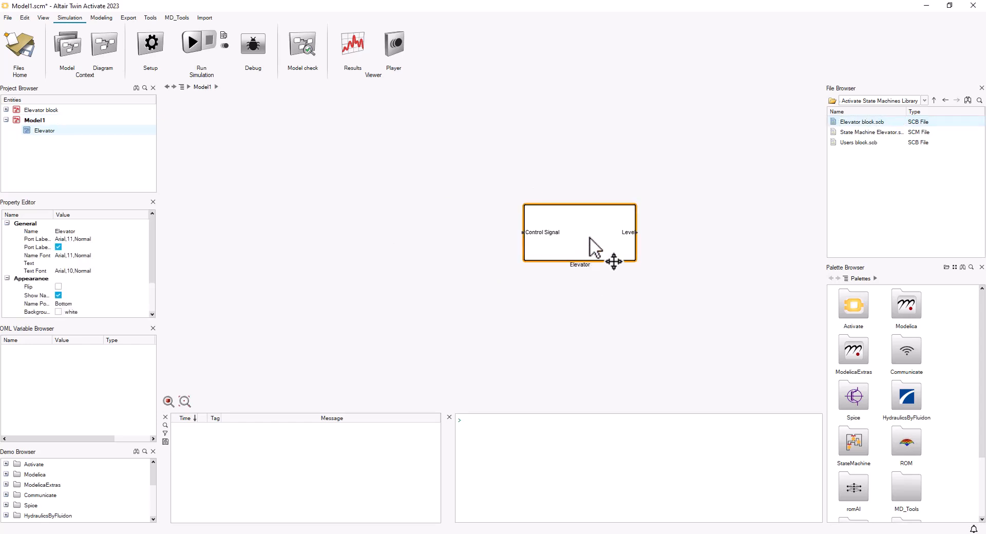
double_click(580, 233)
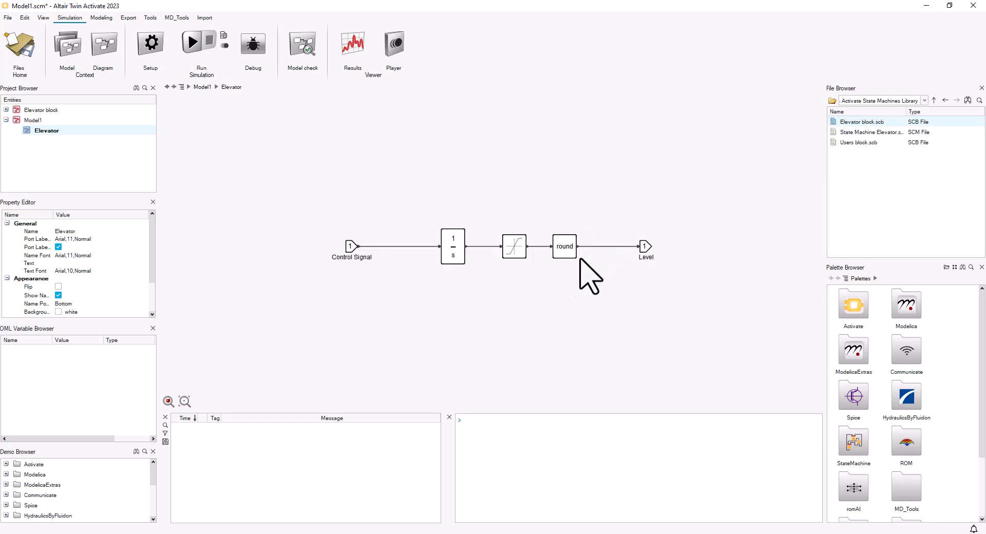
mouse_move(521, 285)
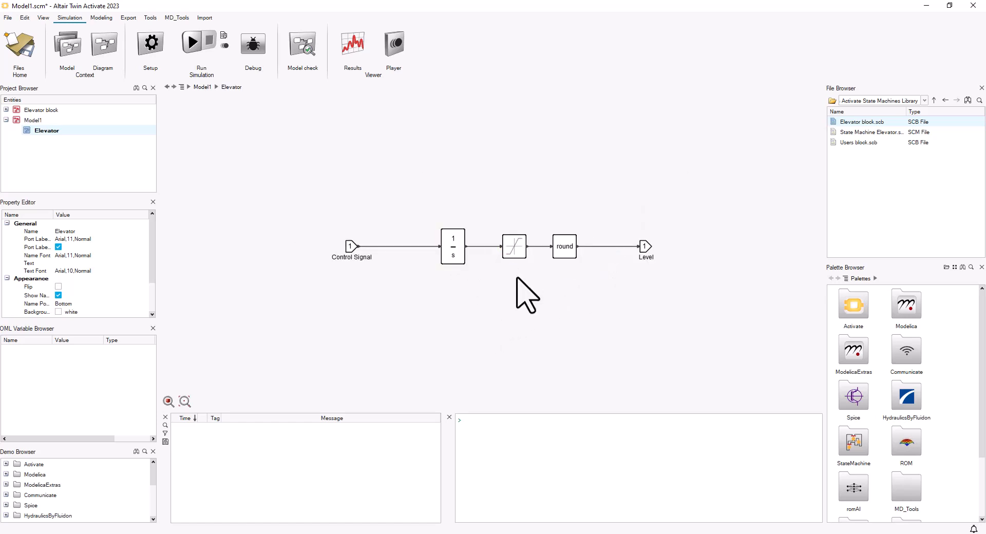
mouse_move(523, 323)
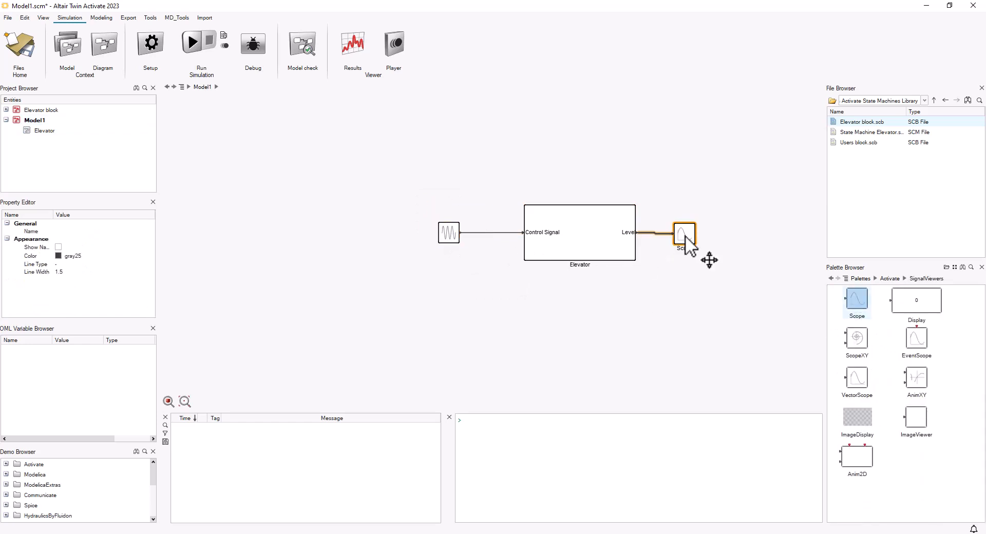
- Set the sine generator frequency to 1/10 and simulate the Elevator's level response
click(150, 45)
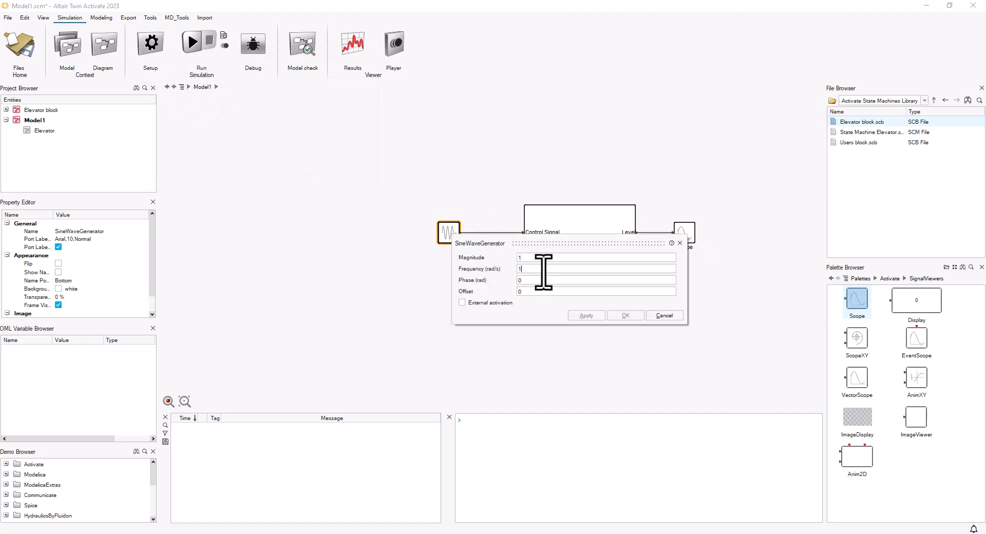
click(193, 43)
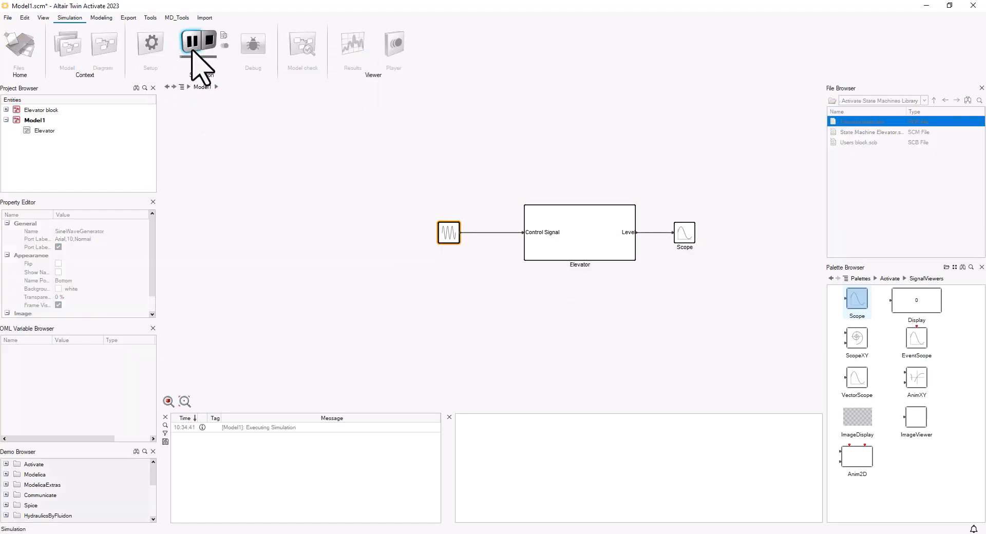
click(190, 42)
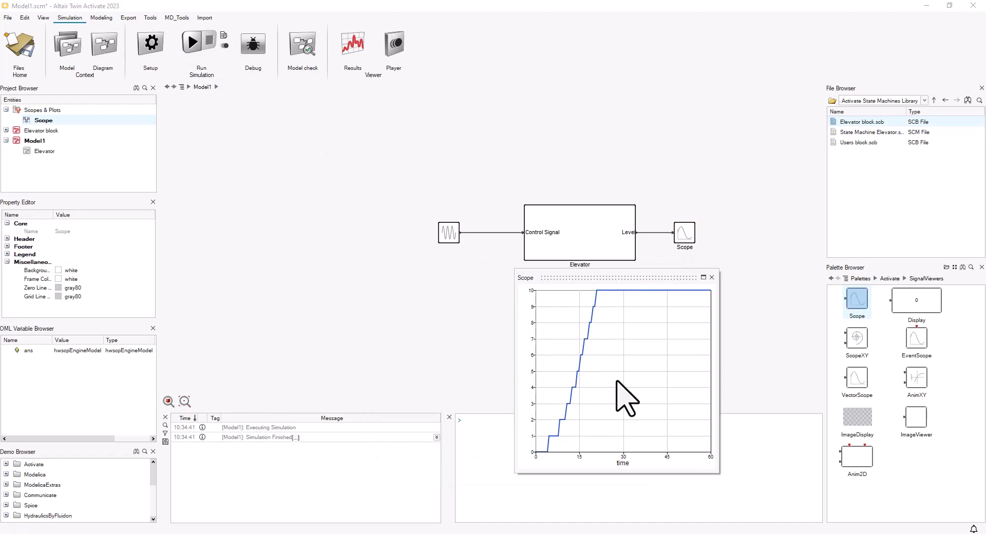
double_click(449, 233)
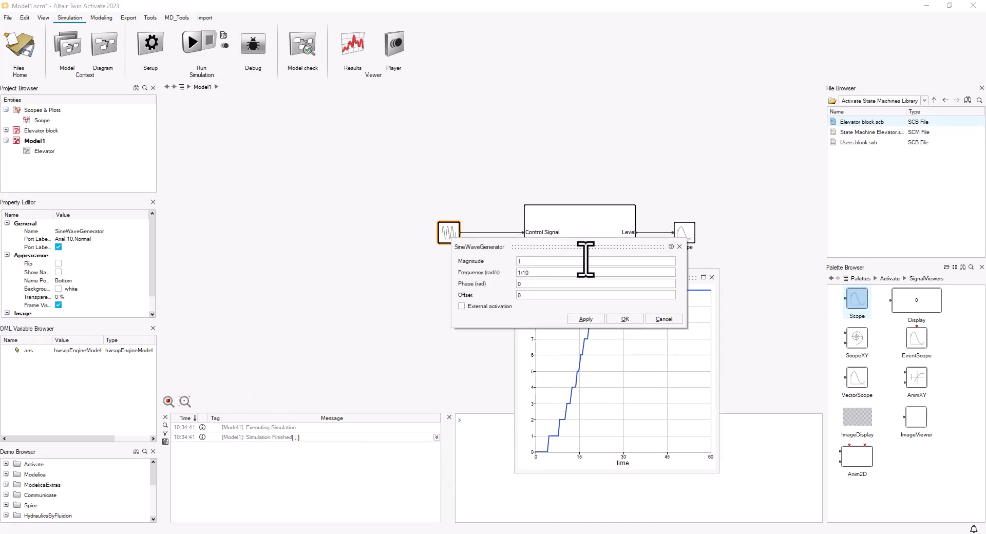
click(626, 319)
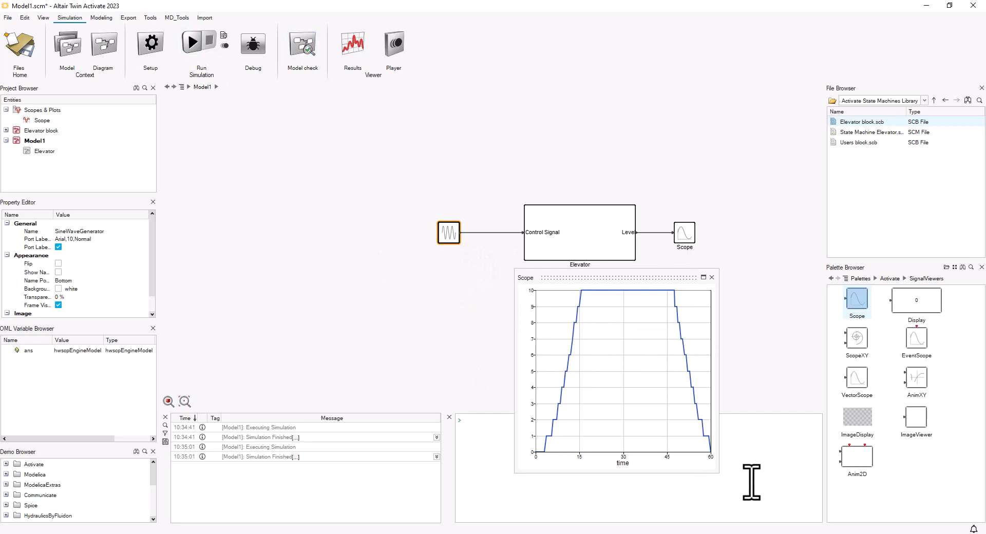
mouse_move(717, 276)
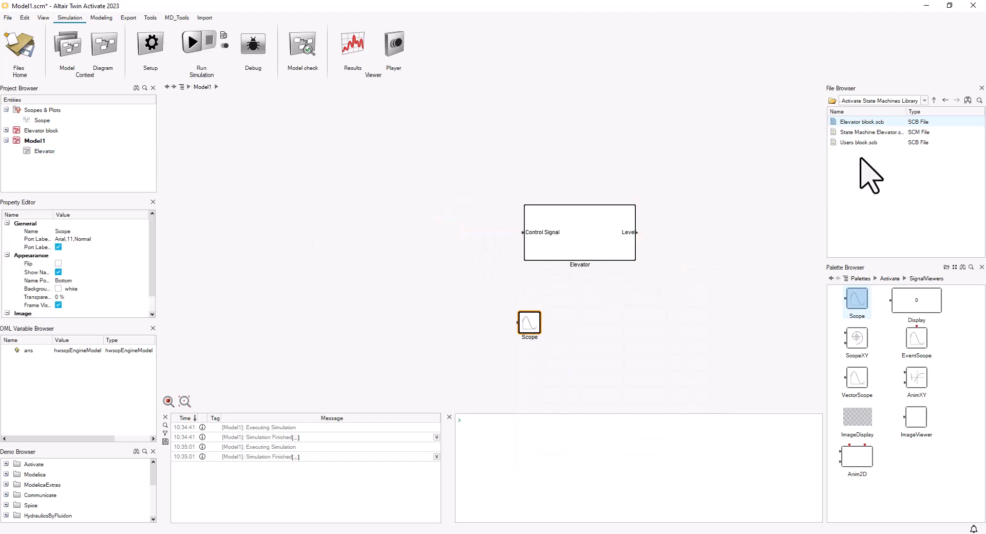
- Bring in the Users block, inspect its random generator settings, simulate, and reposition Elevator
drag(859, 142, 356, 285)
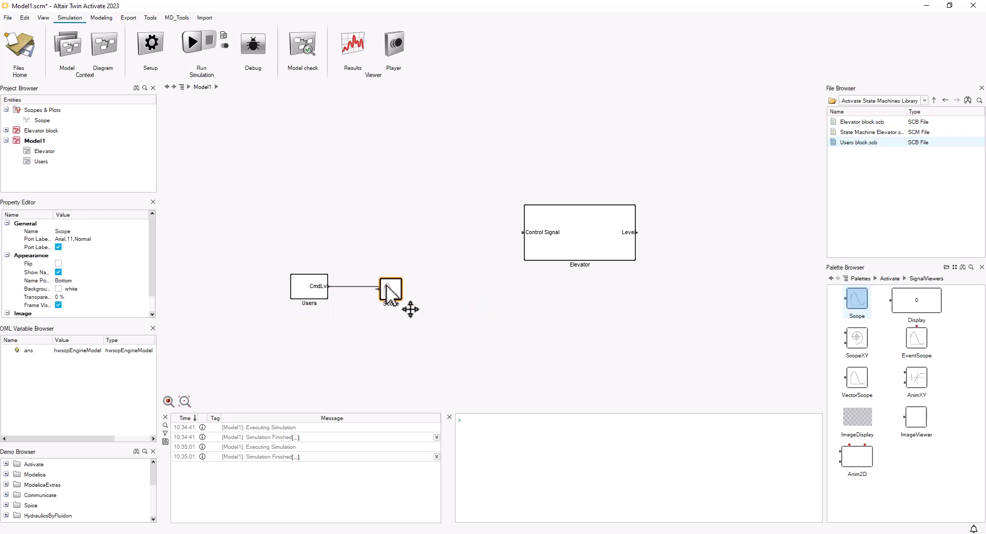
double_click(309, 286)
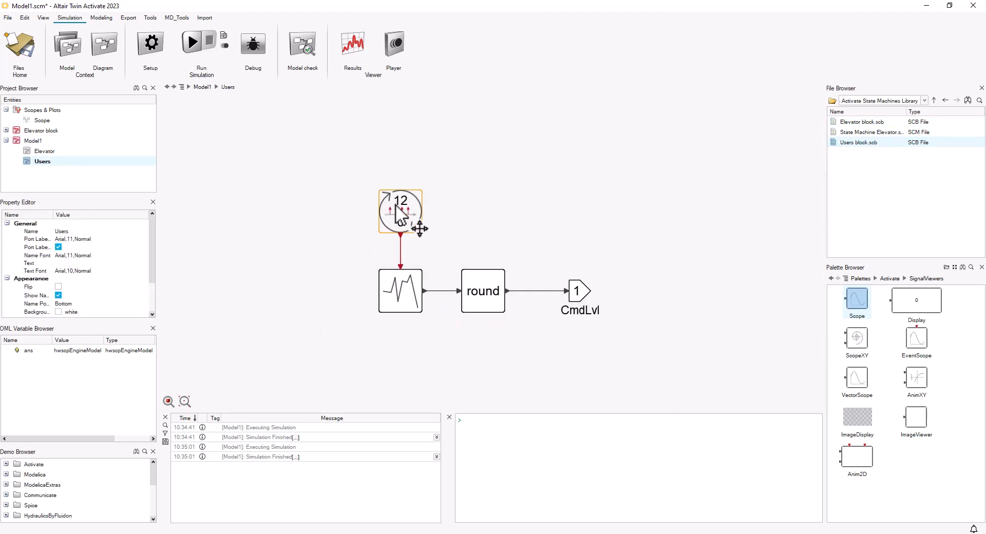
double_click(400, 290)
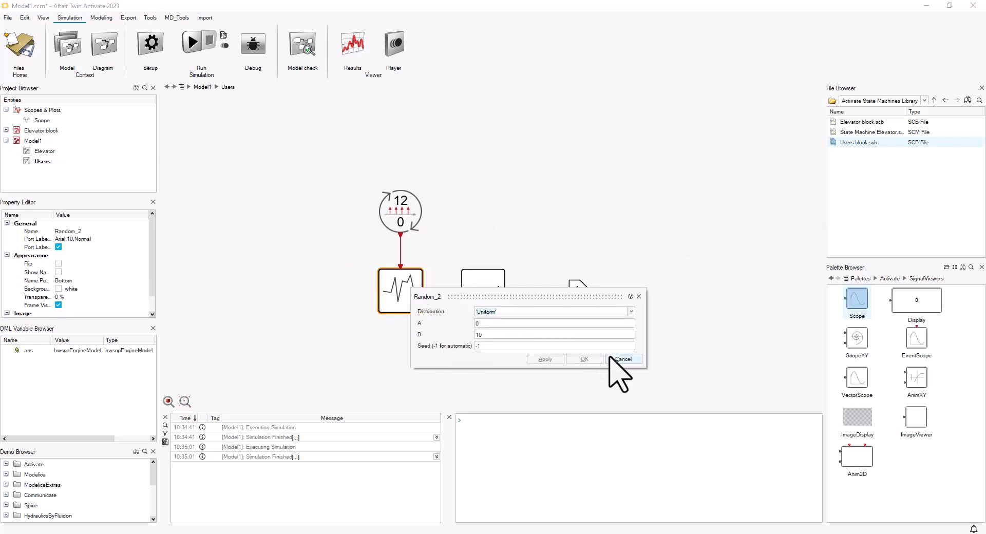
click(624, 359)
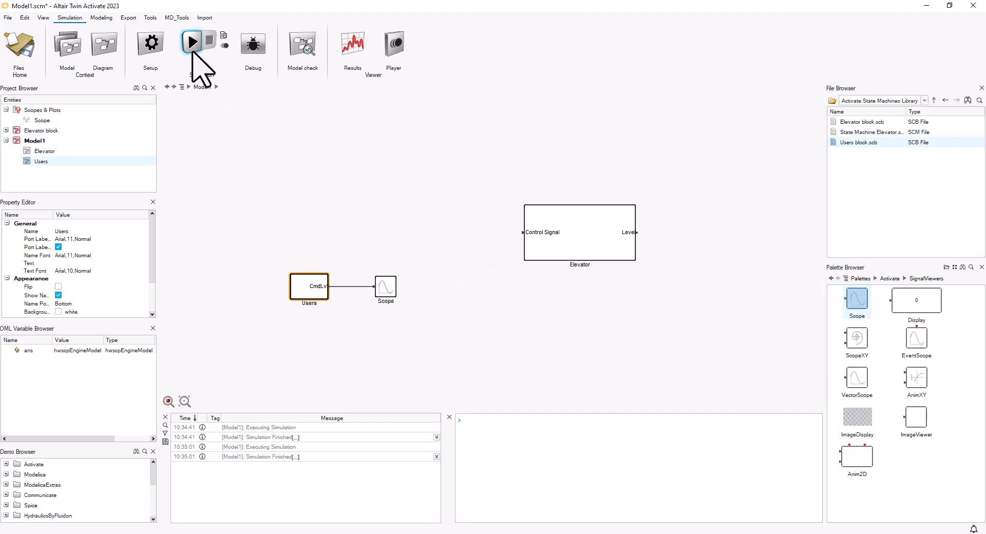
click(192, 42)
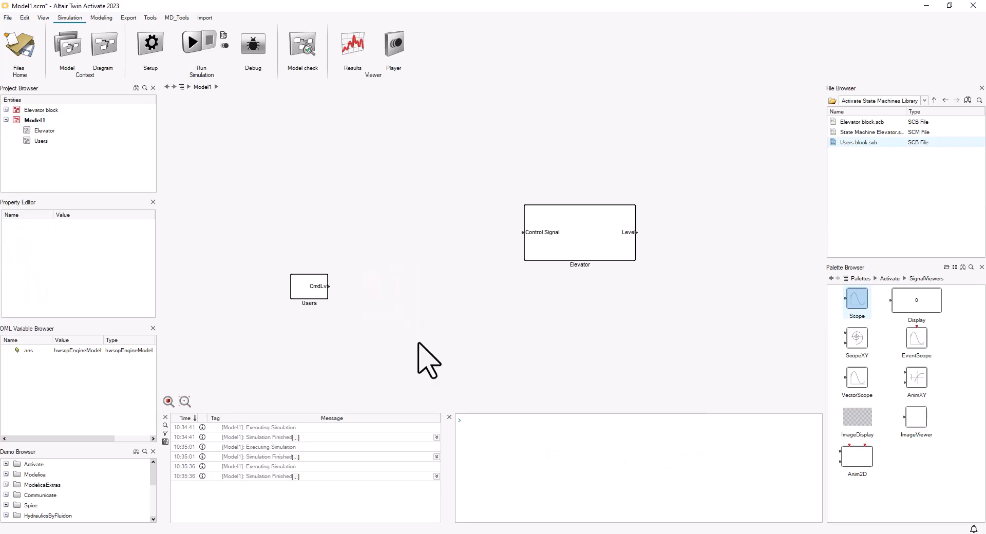
click(580, 232)
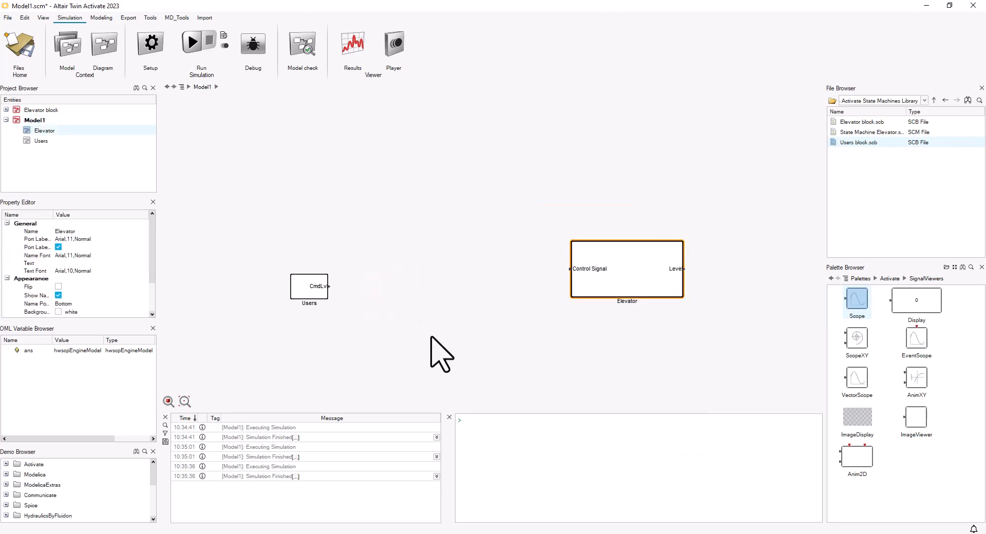
mouse_move(860, 298)
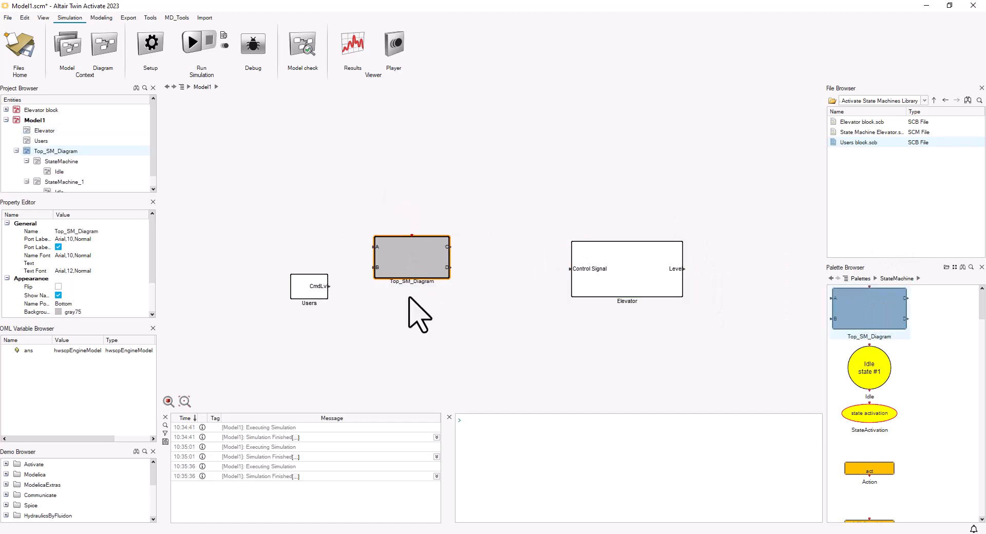
mouse_move(414, 258)
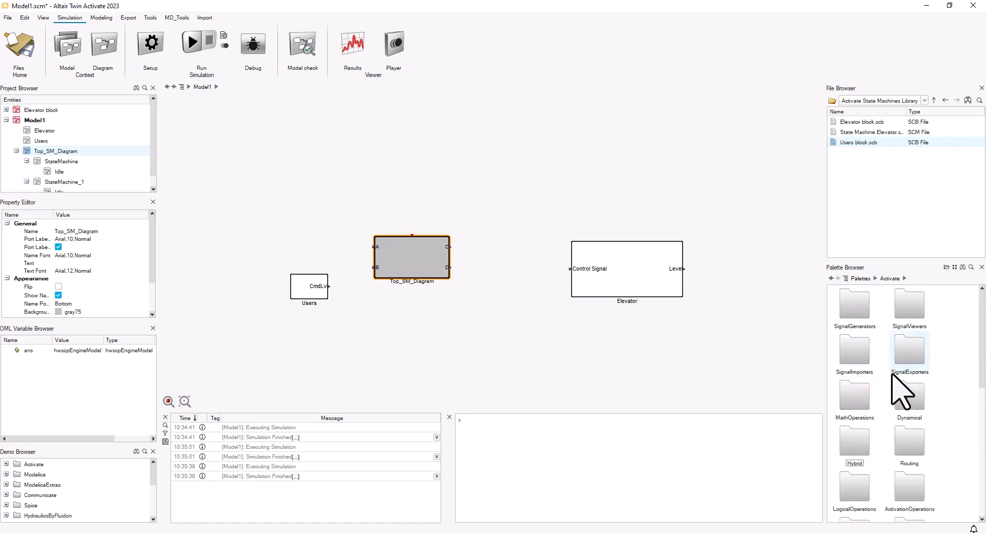
- Place a SampleClock above the state machine, link it, and set its period to 0.1
scroll(down, 3)
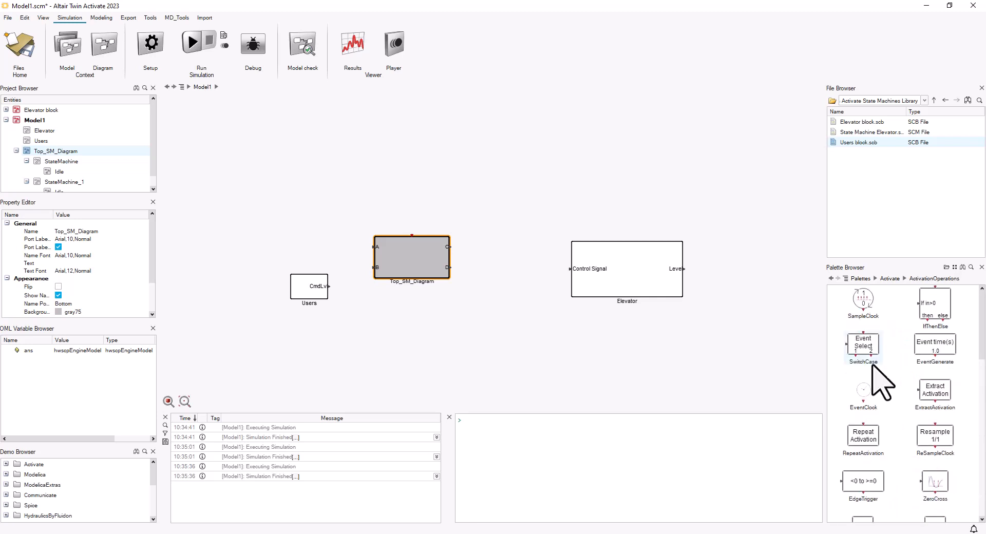
drag(863, 301, 413, 184)
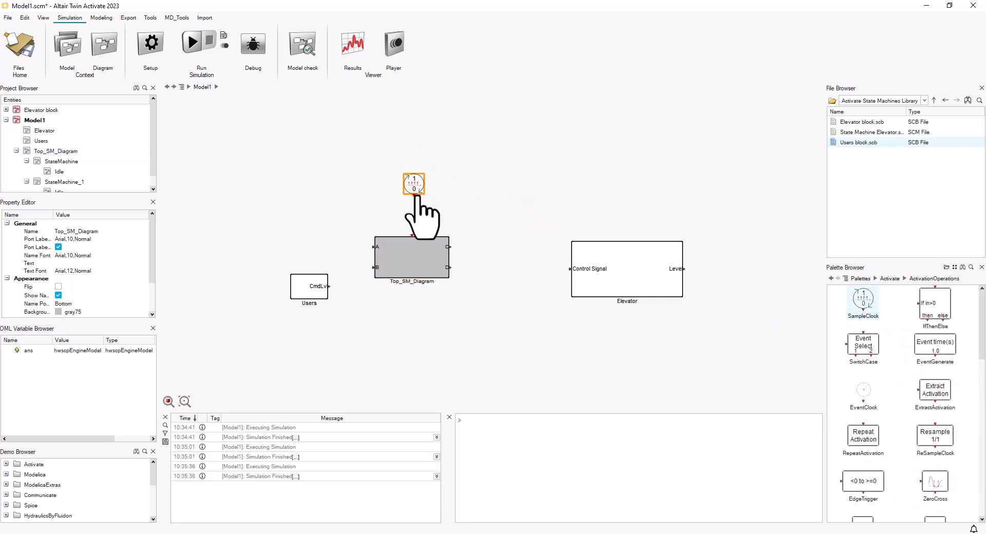
drag(414, 198, 415, 244)
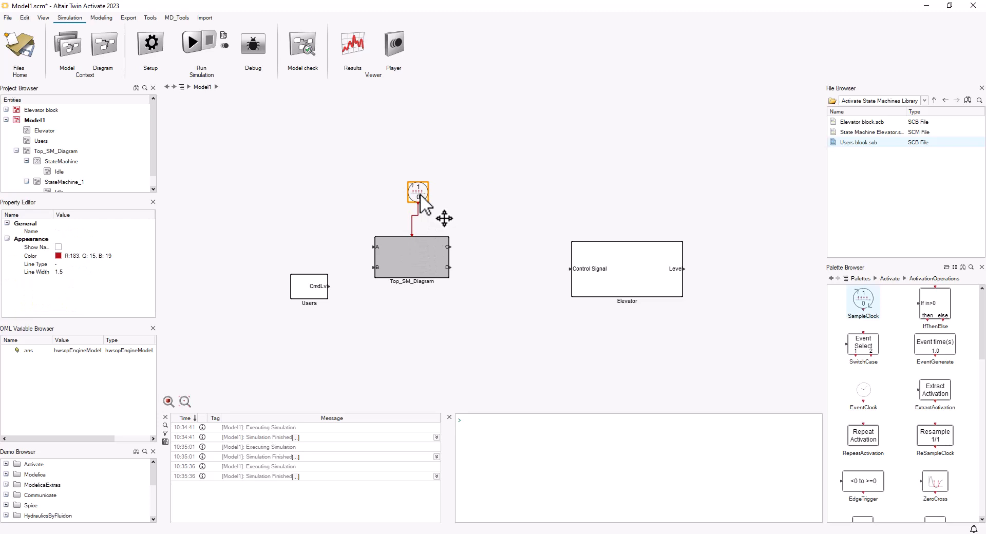
double_click(415, 194)
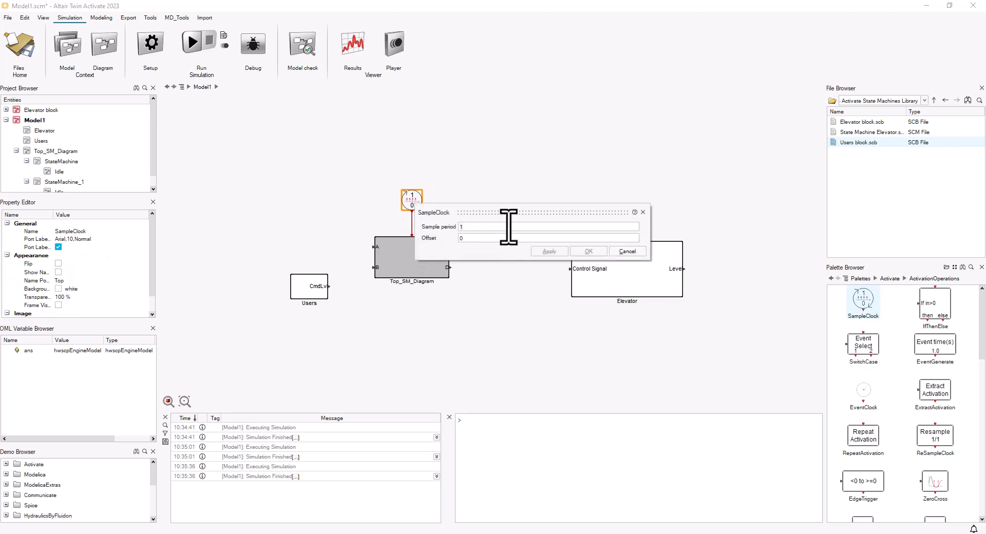
text(0.1)
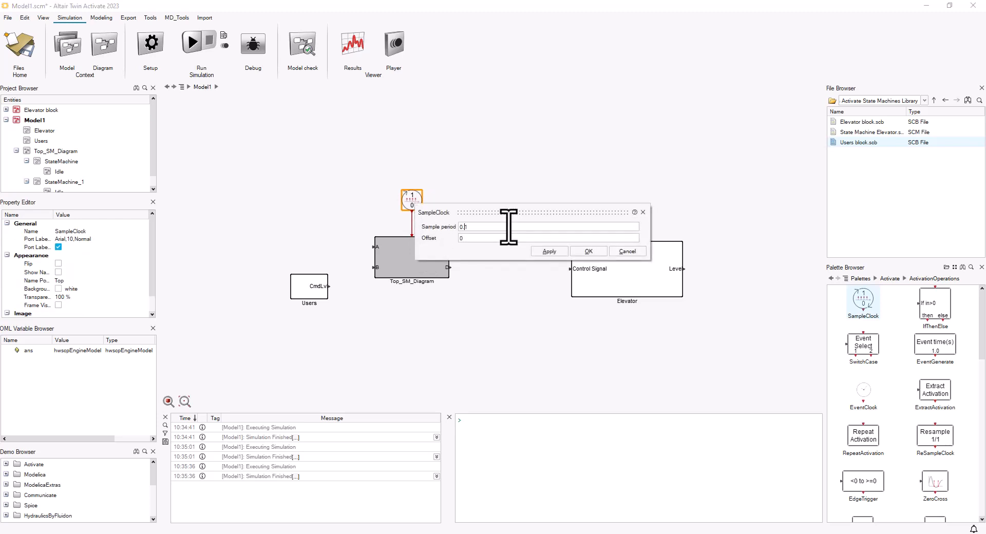
click(589, 251)
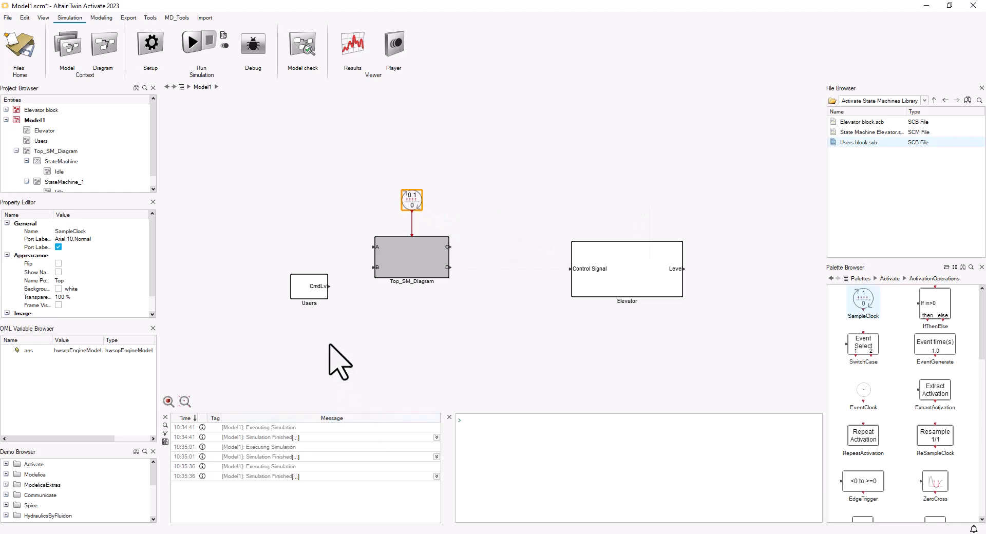
- Open the state machine diagram and select the duplicate StateMachine_1 block for removal
right_click(412, 258)
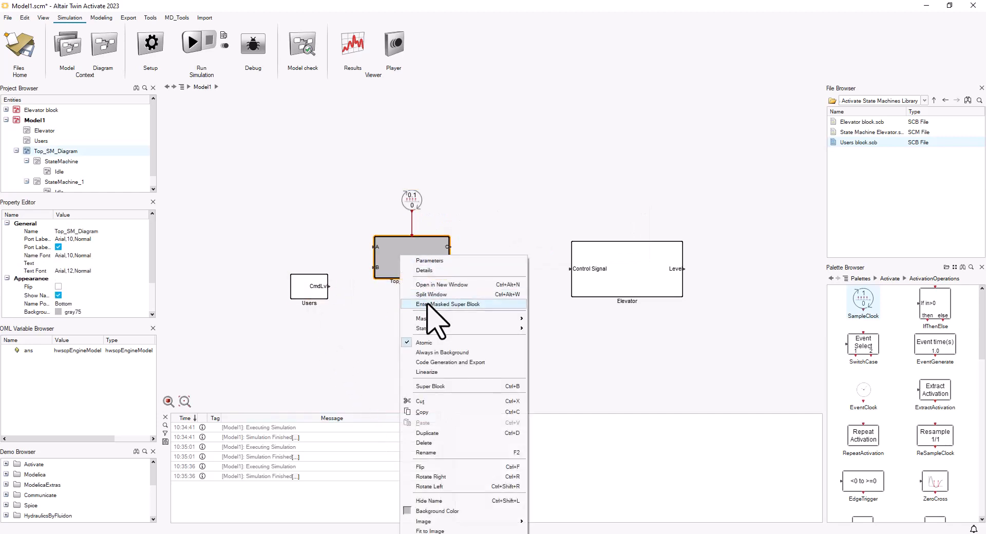
click(449, 305)
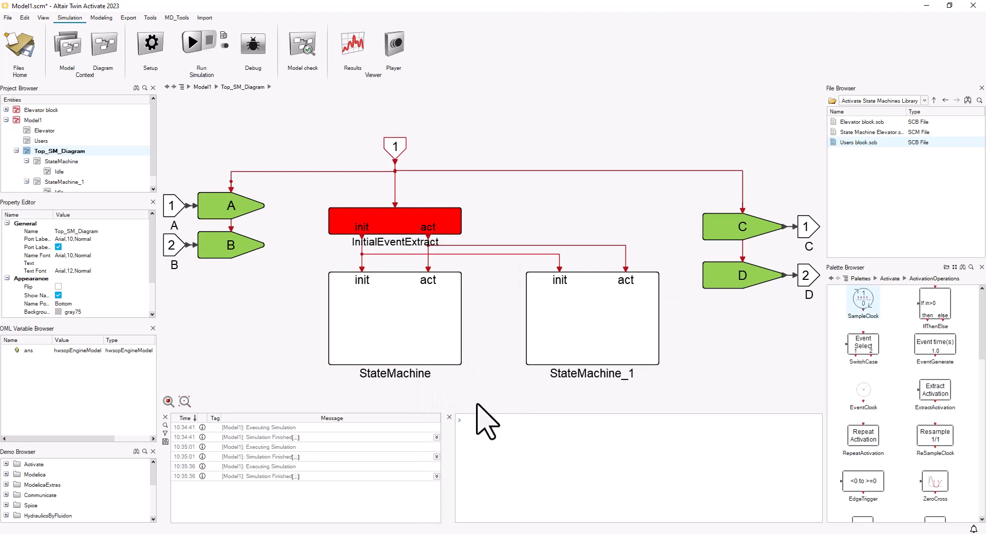
click(607, 325)
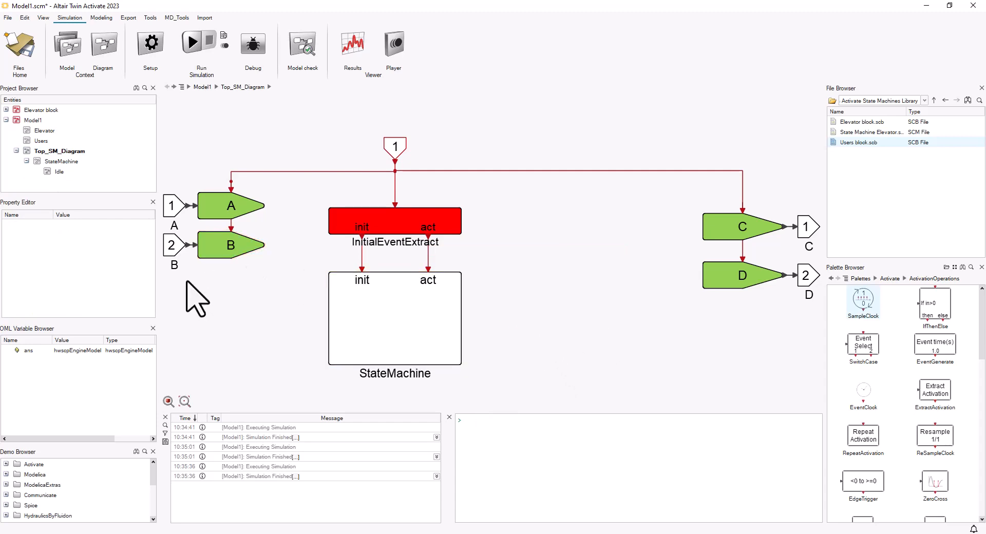
- Set the first signal block's variable name to CmdLvl
click(231, 206)
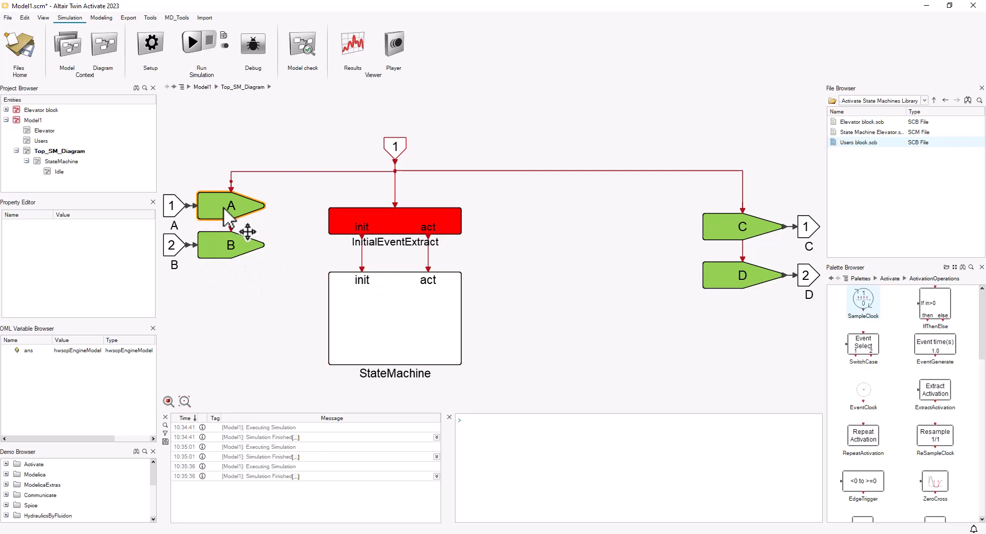
right_click(228, 205)
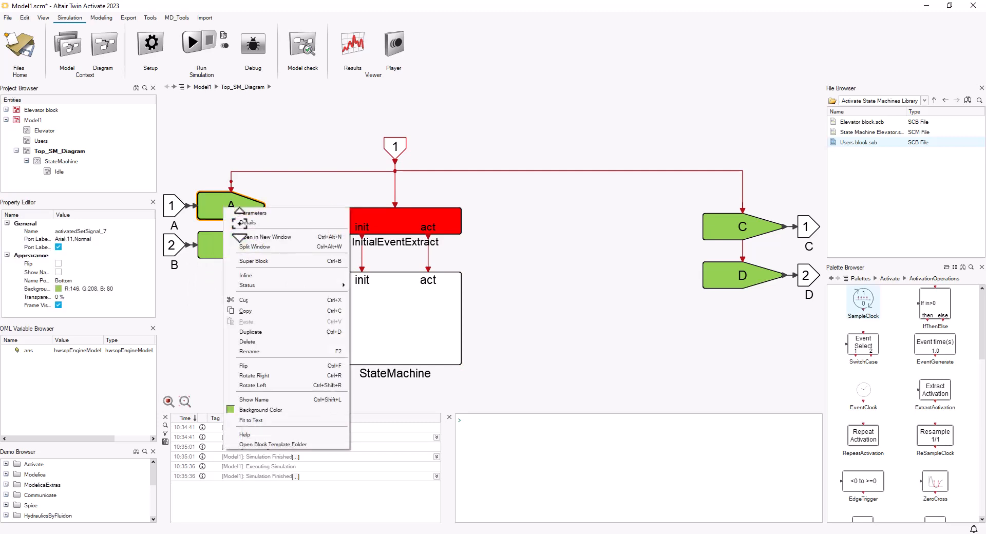
click(251, 213)
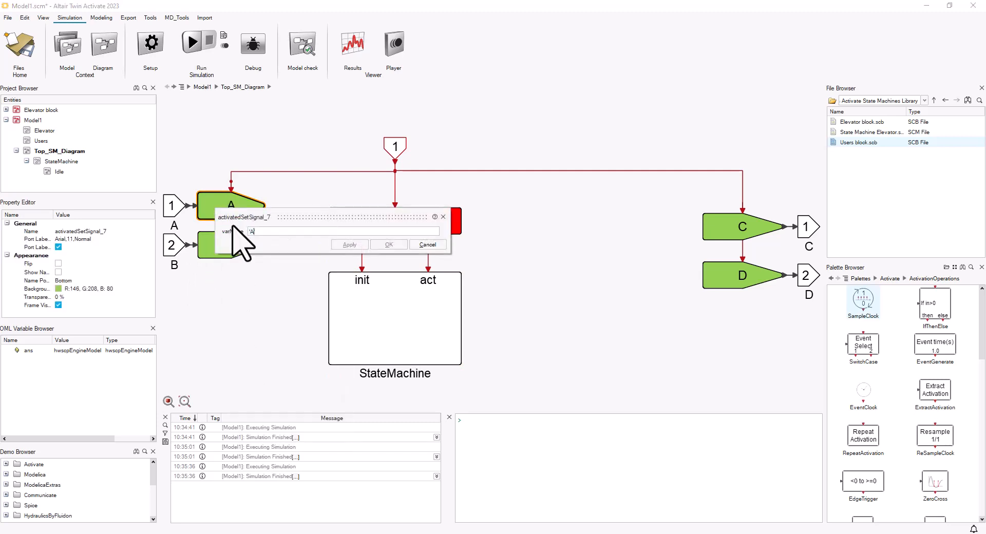
text(CmdLe)
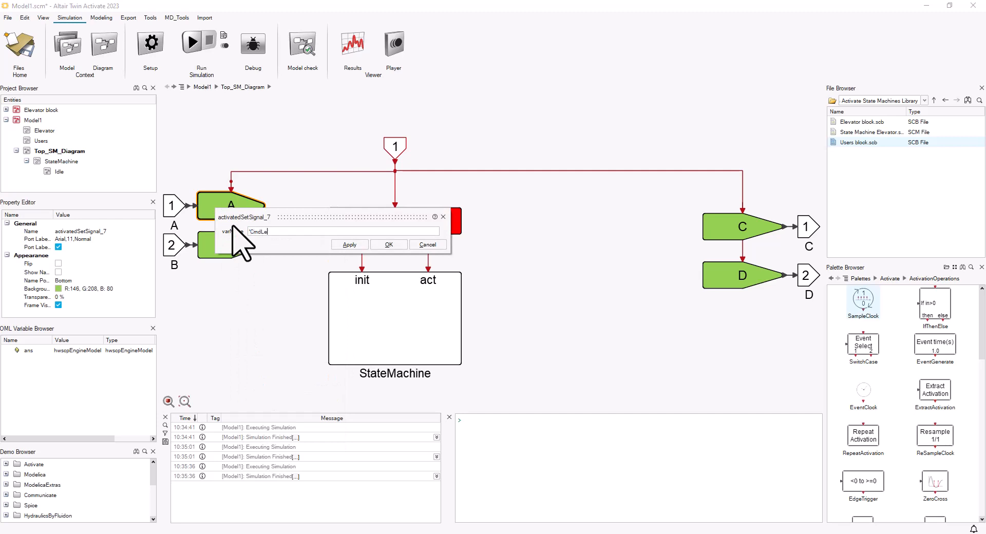
click(389, 245)
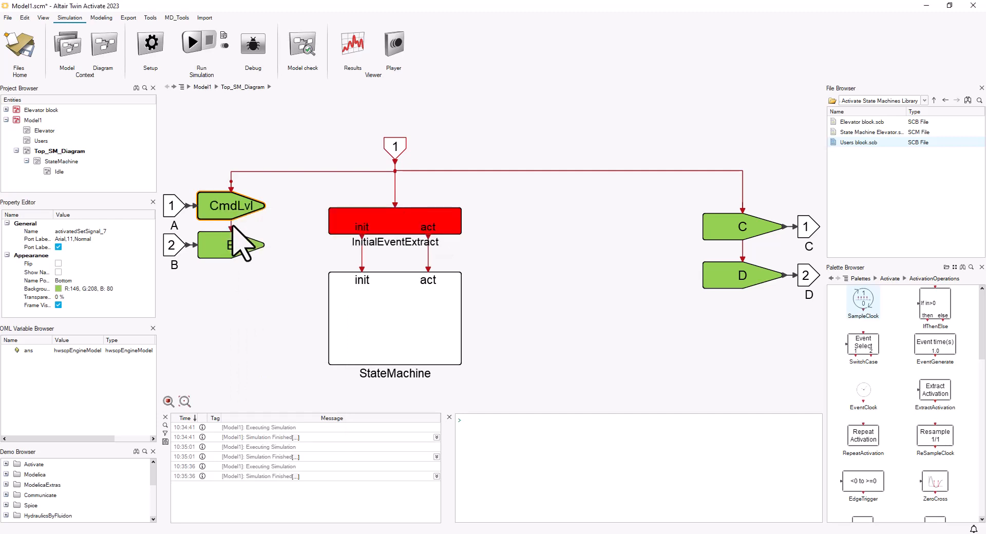
- Set the second signal block's variable name to Lvl
click(226, 245)
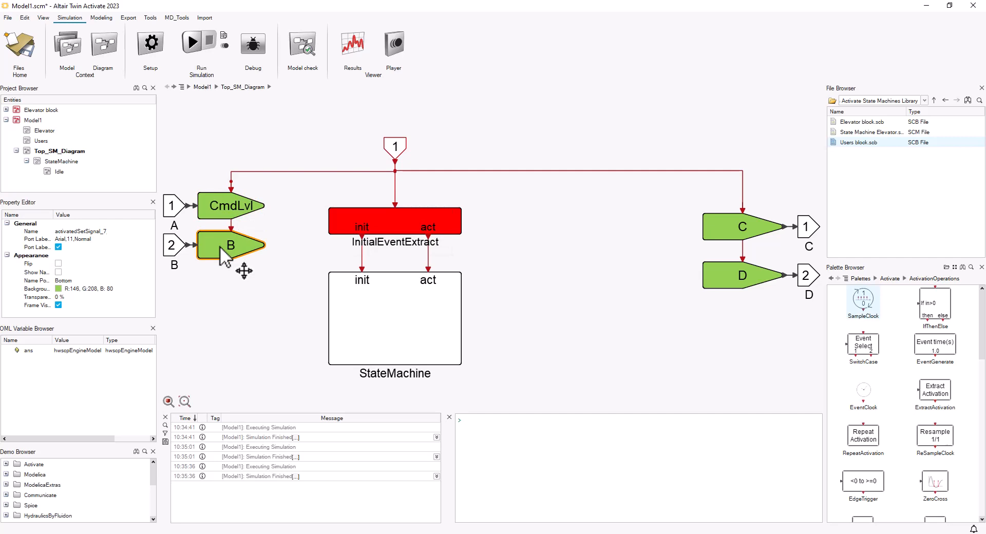
right_click(228, 256)
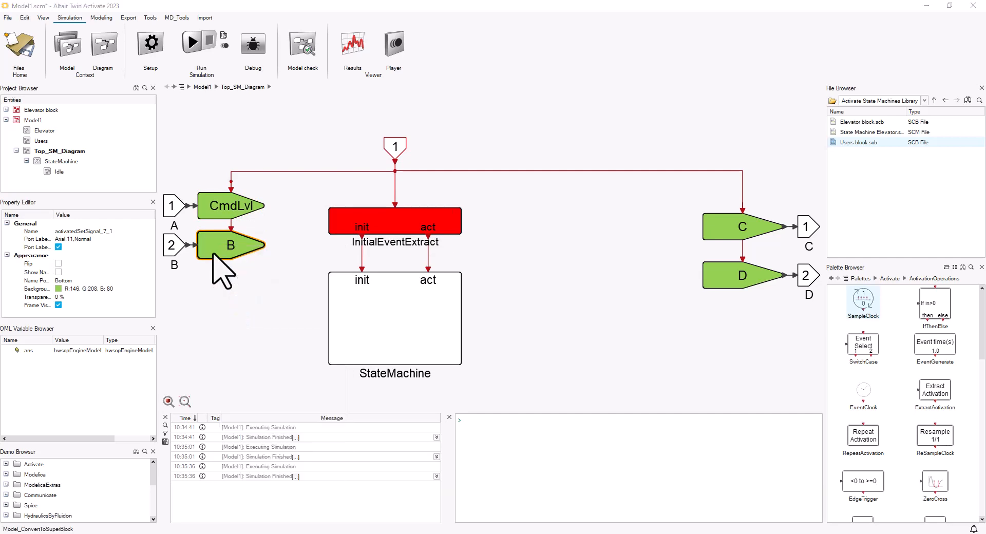
double_click(229, 245)
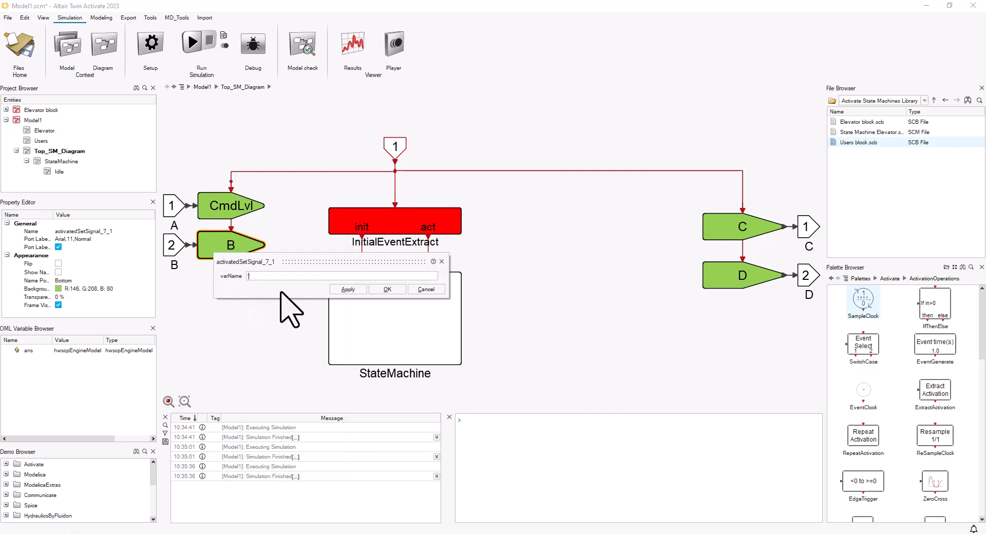
click(387, 289)
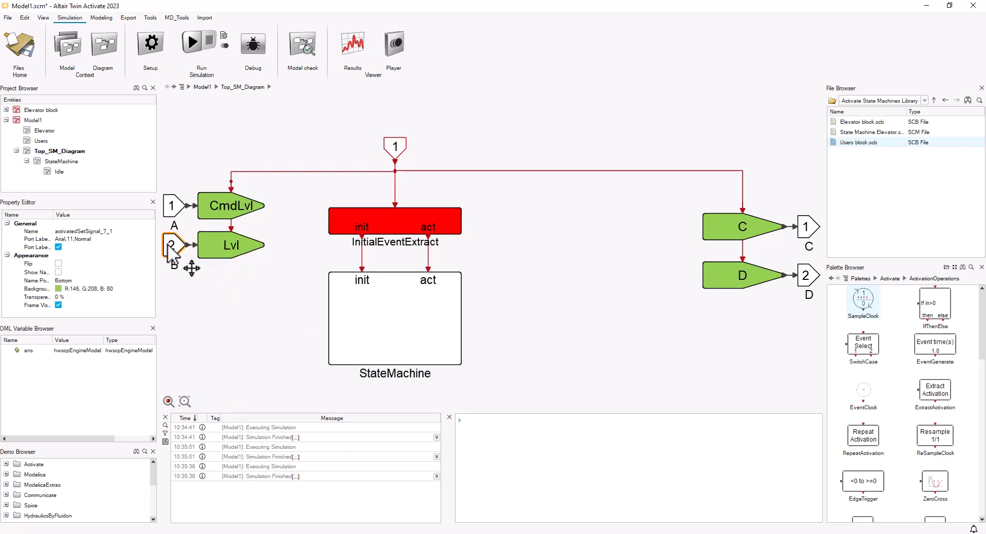
- Name the input ports Lvl and CmdLvl and set the third block's variable to CtrlSignal
click(173, 247)
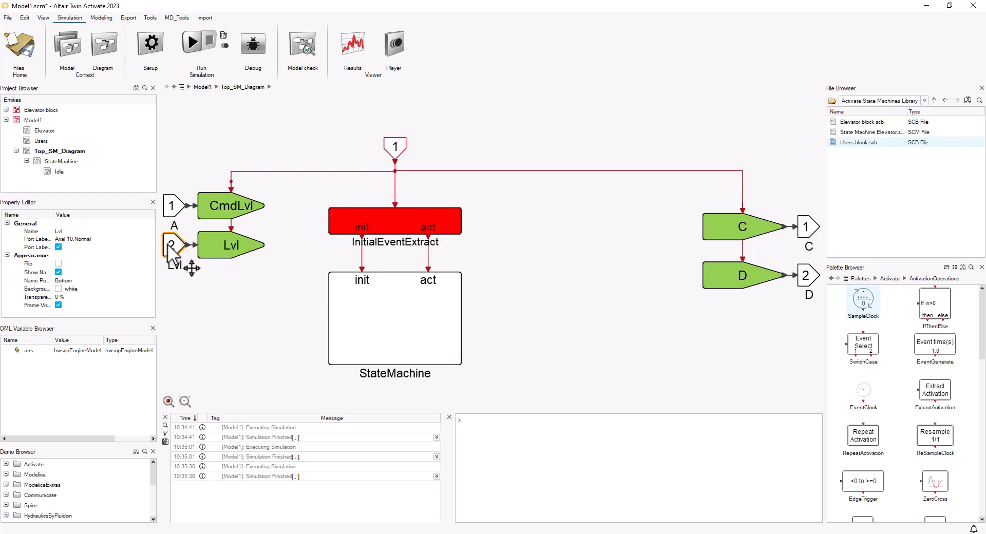
click(174, 206)
text(CmdLvl)
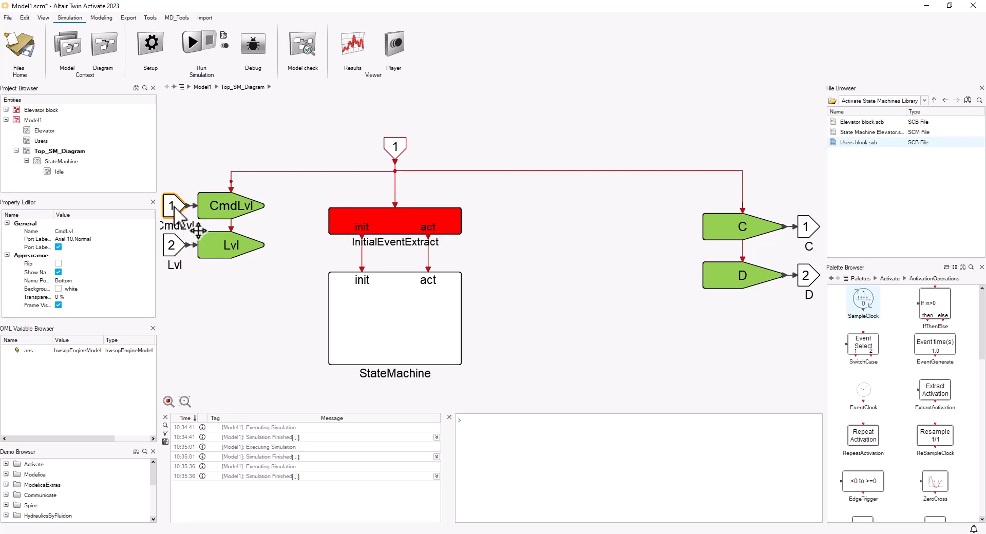
mouse_move(685, 270)
text('CstSign)
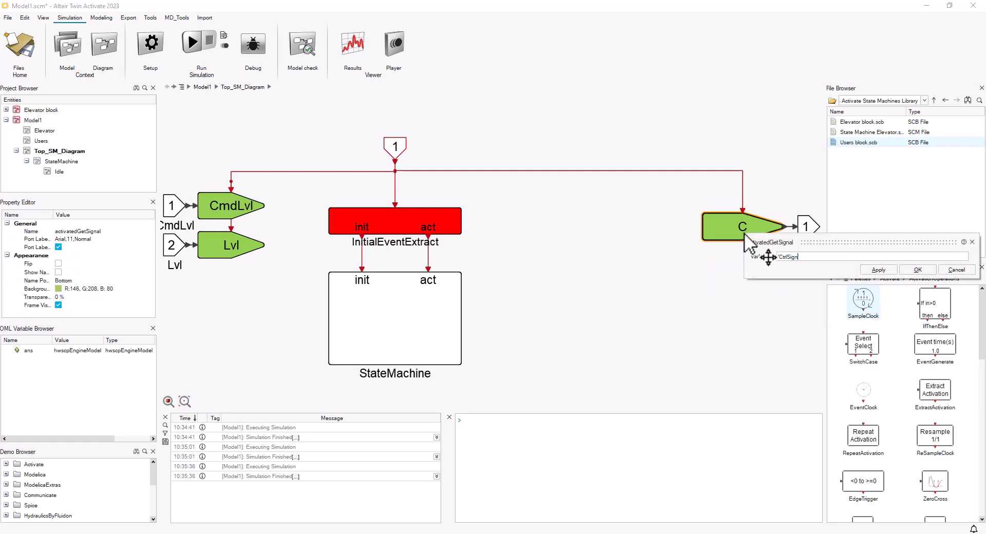
click(918, 270)
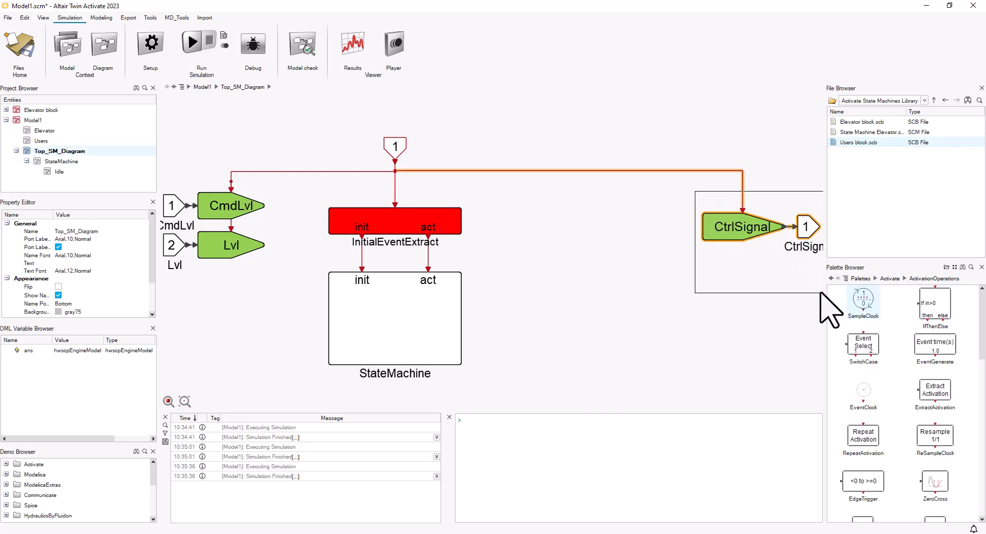
drag(742, 227, 528, 222)
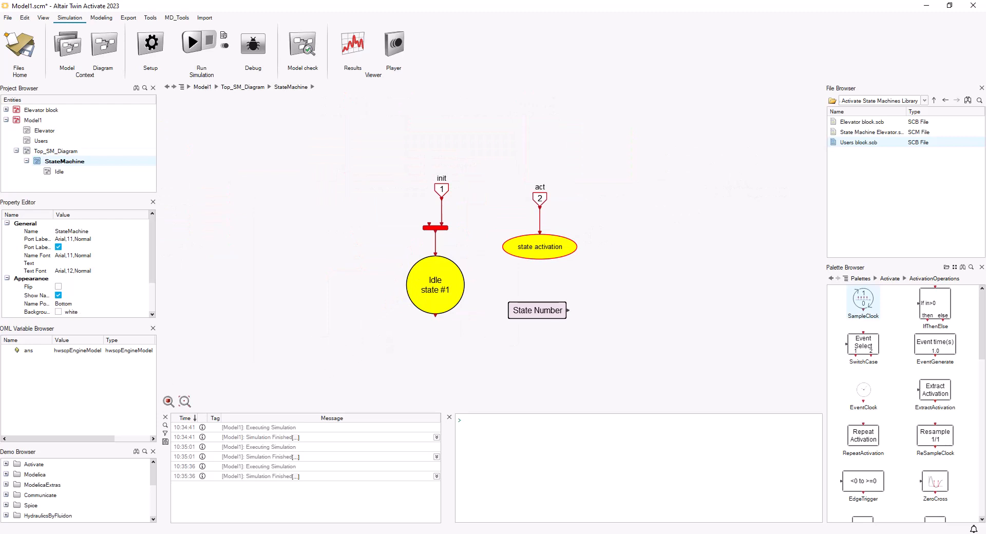
mouse_move(327, 512)
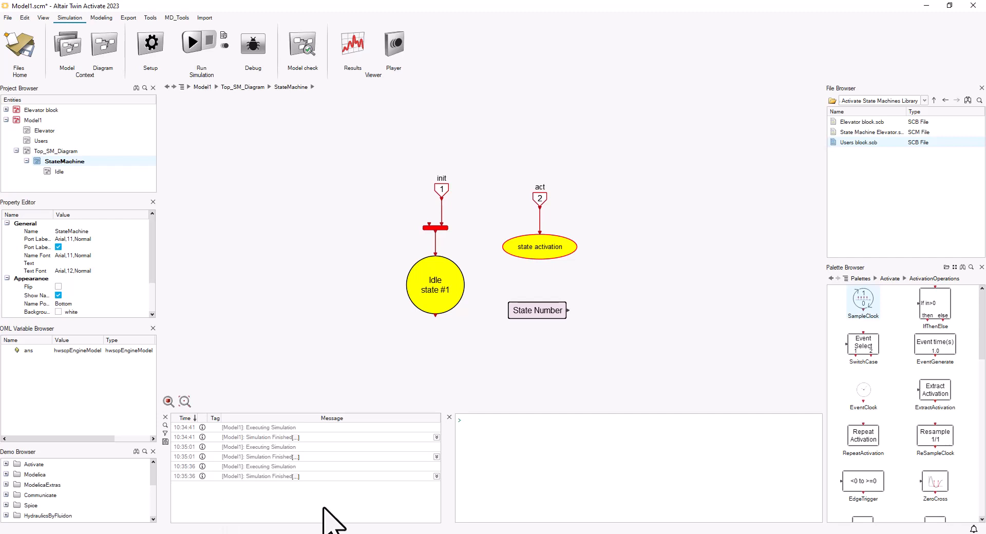
- Shift the state activation and State Number blocks aside and copy the Idle state
click(539, 247)
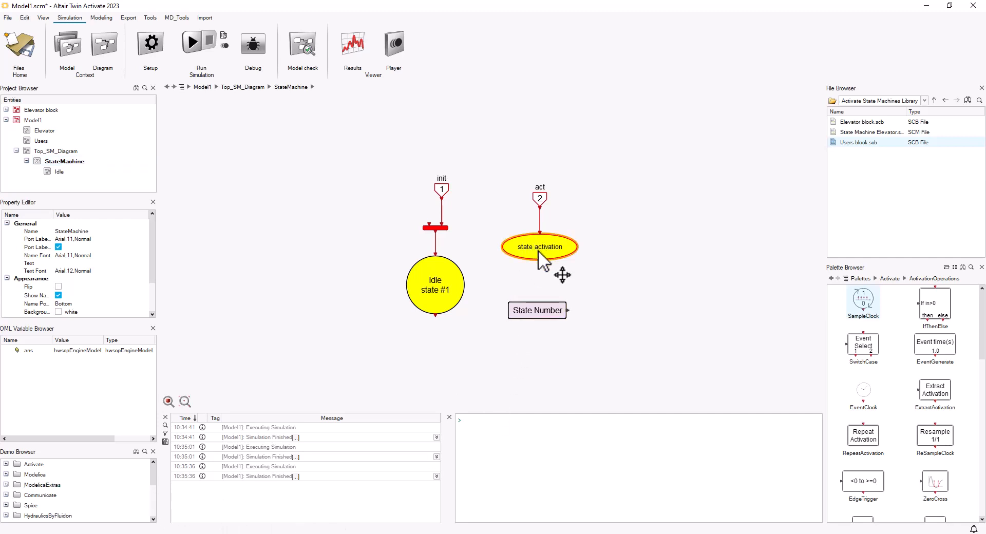
double_click(540, 246)
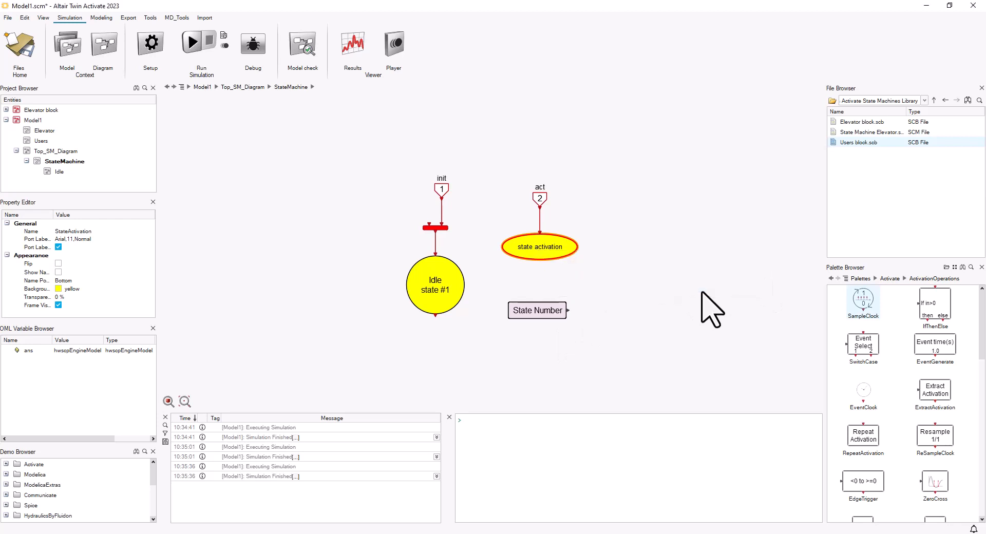
click(537, 310)
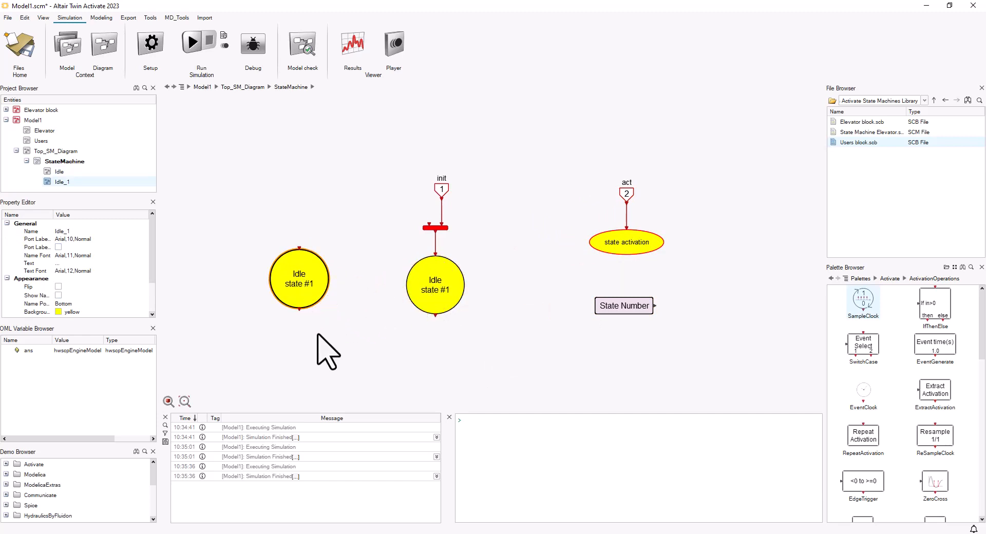
mouse_move(398, 343)
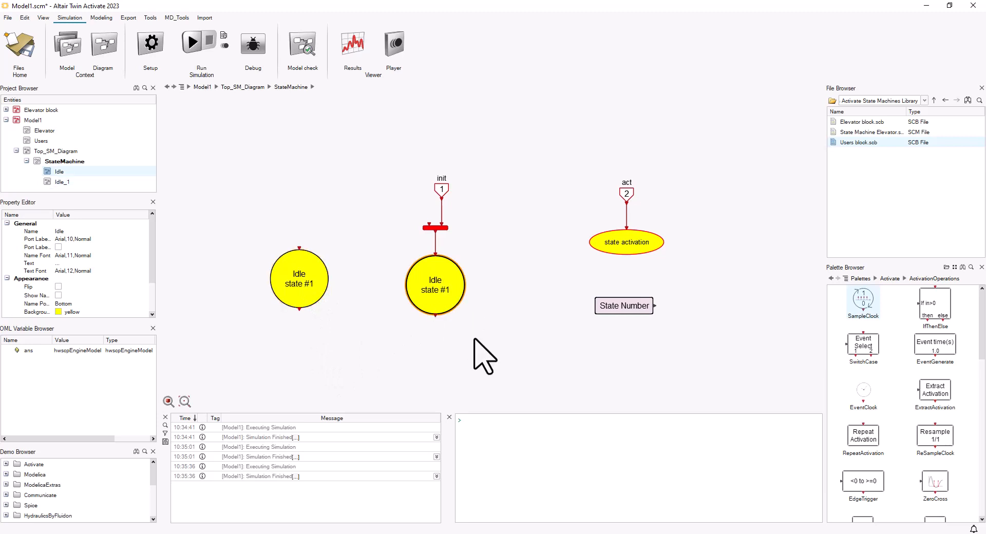
right_click(435, 285)
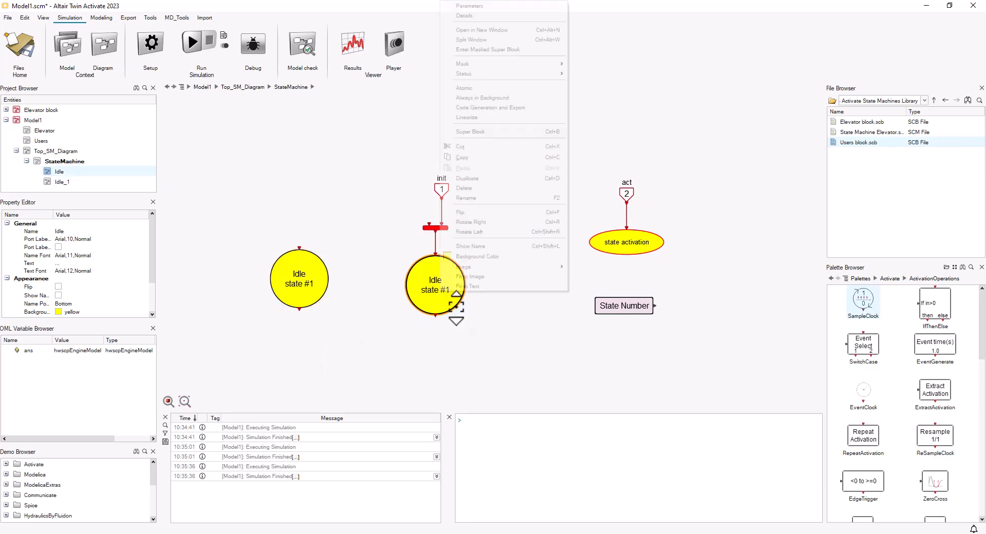
mouse_move(500, 61)
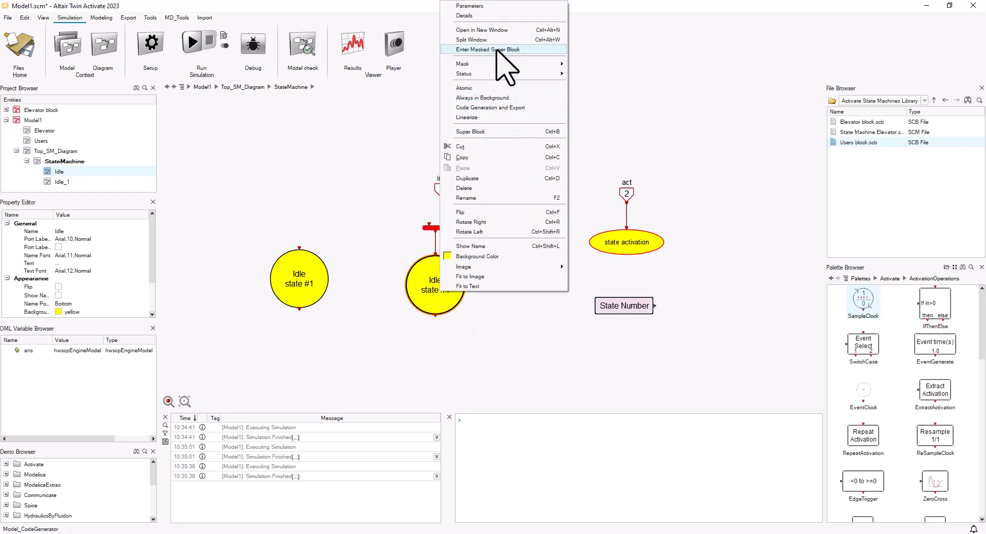
- Enter the Idle state, move the Initialize block left, and select the constant 1 feeding CtrlSignal
click(496, 49)
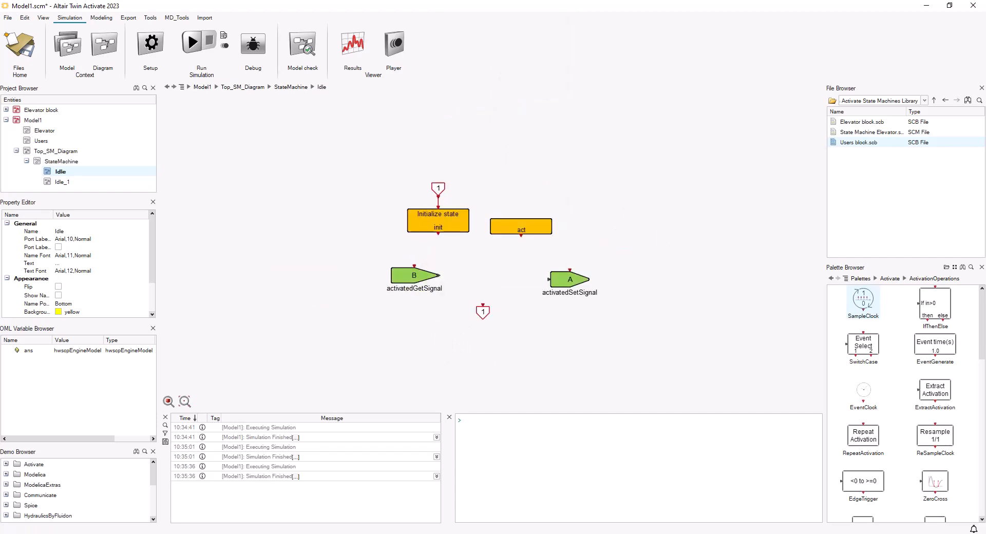
mouse_move(349, 309)
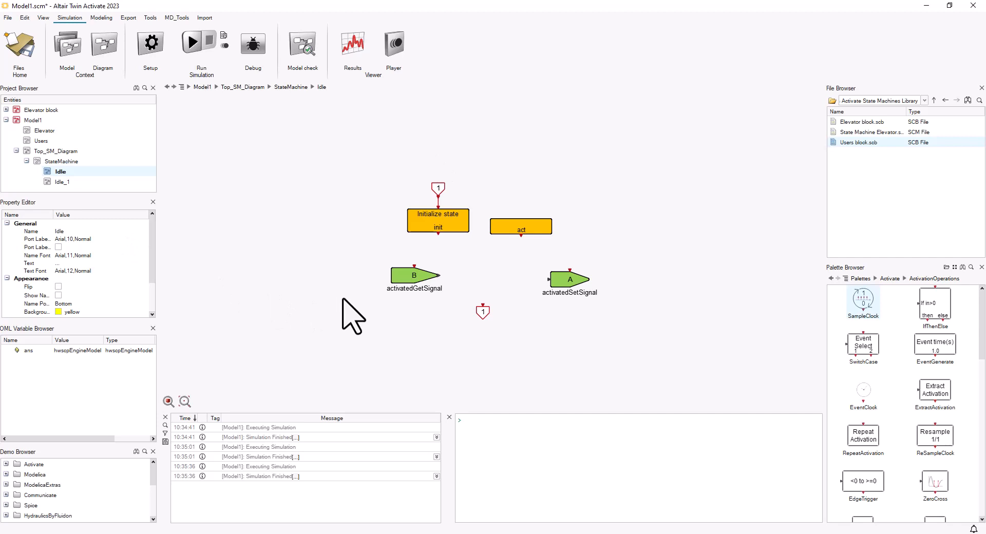
mouse_move(403, 242)
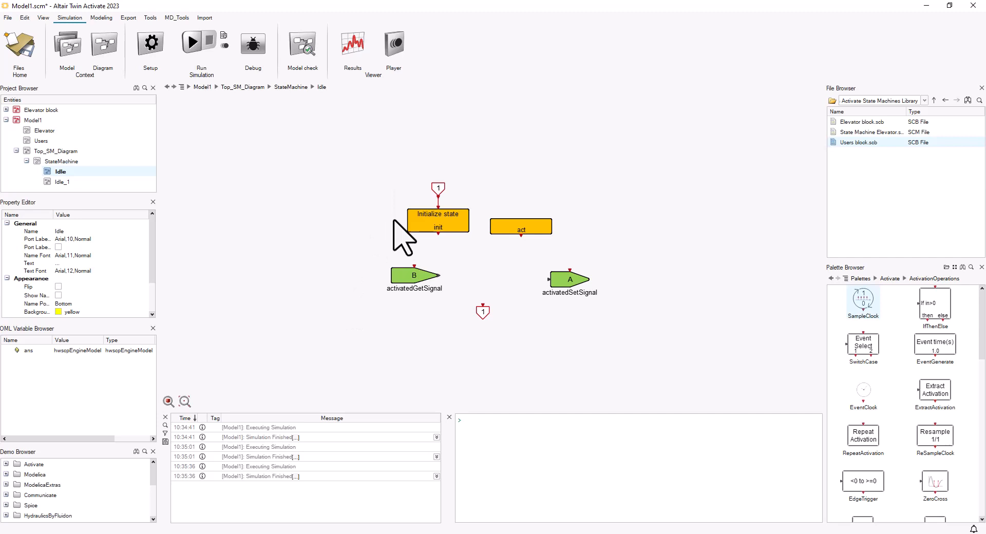
drag(414, 274, 575, 348)
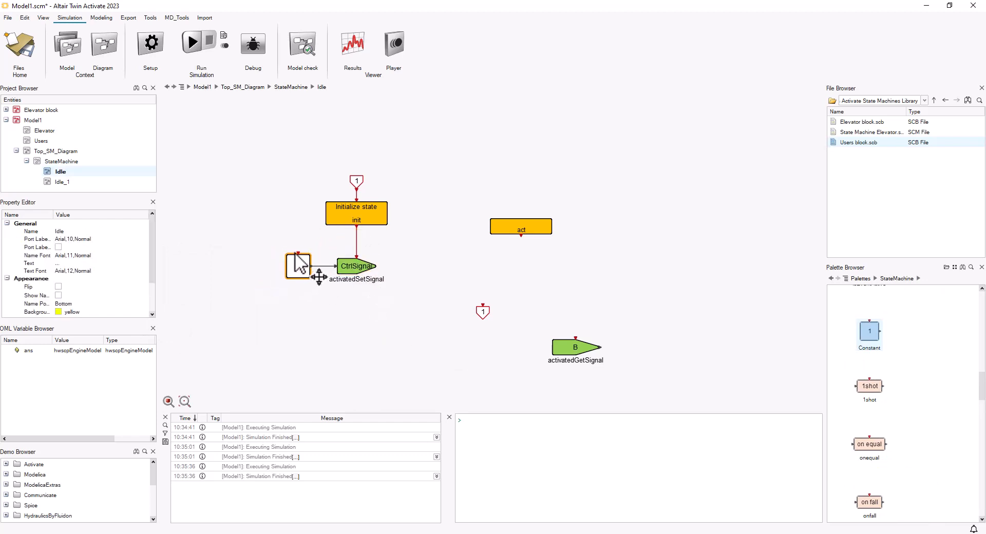
click(355, 266)
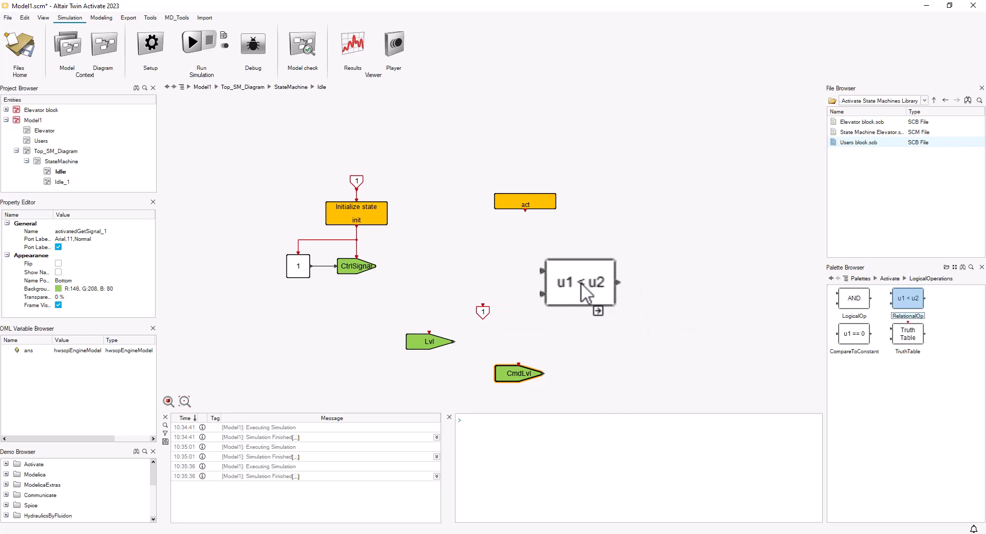
- Set up the u1<u2 and u1>u2 comparisons, add an IfThenElse block, and reposition CmdLvl
click(575, 283)
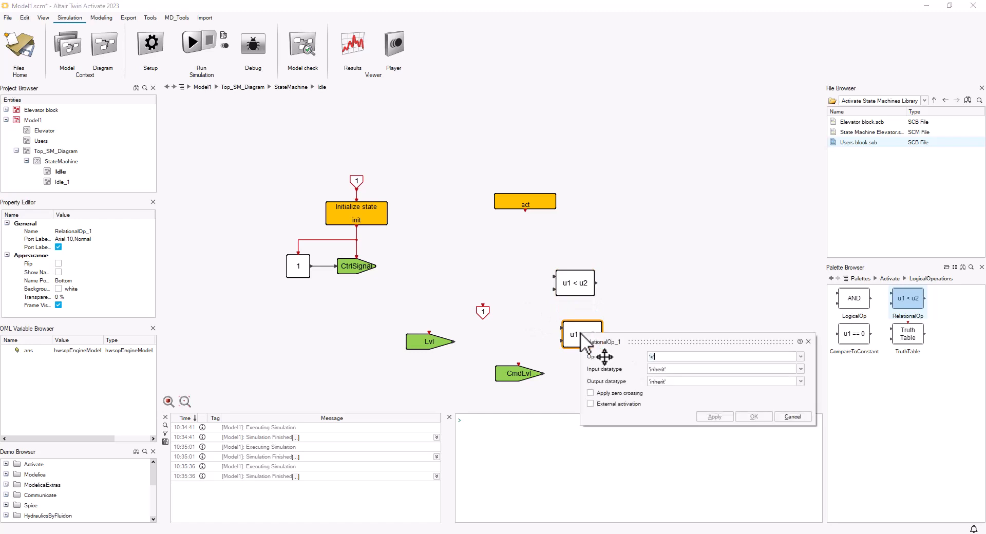
click(754, 416)
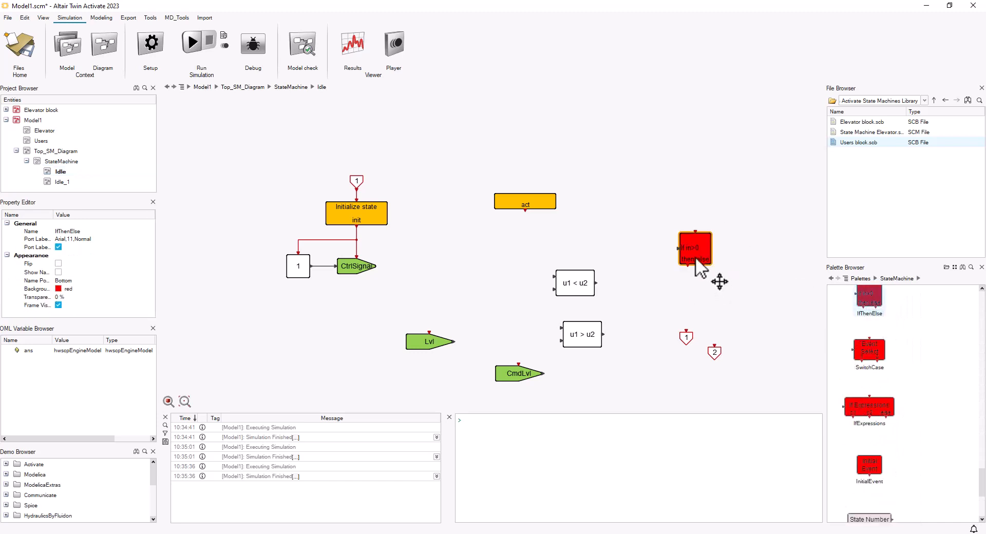
drag(695, 249, 749, 314)
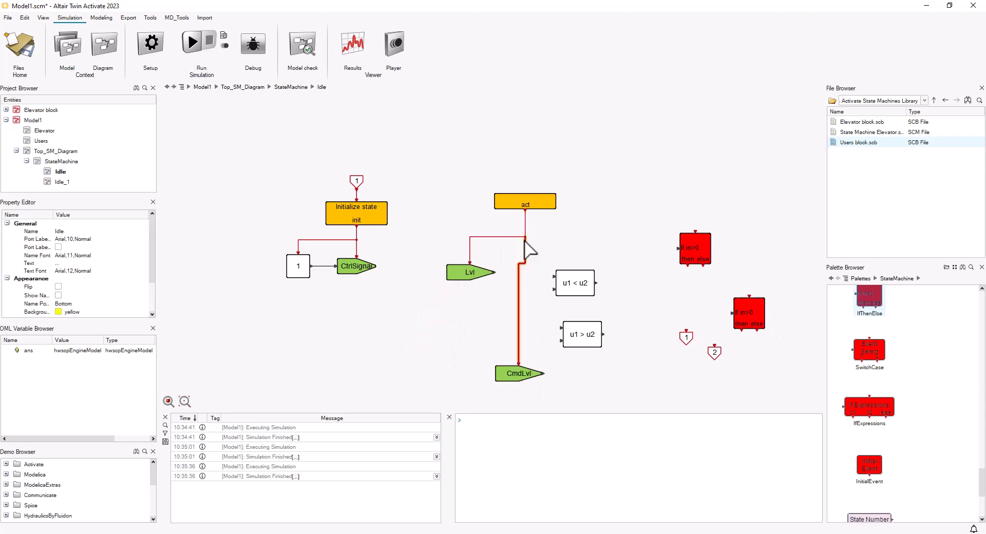
drag(519, 373, 525, 299)
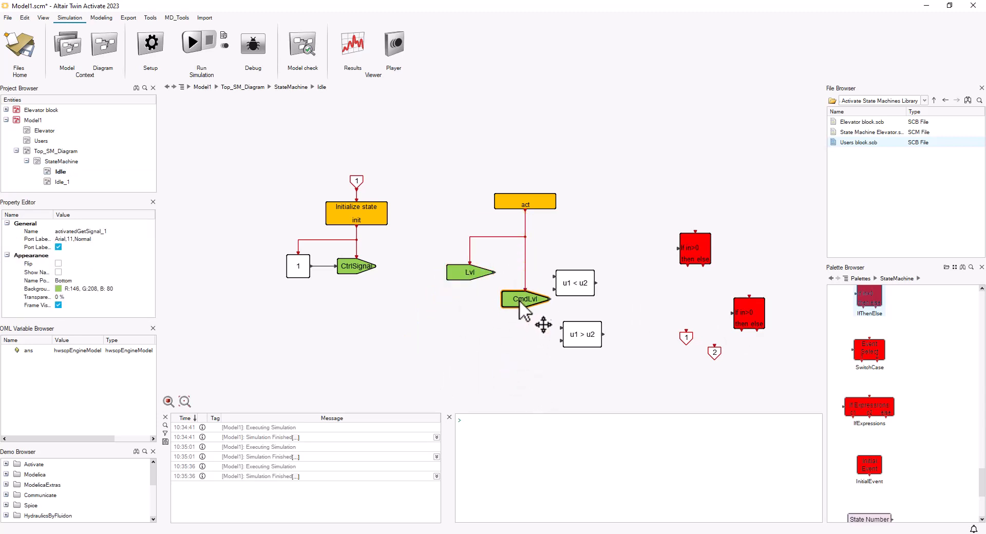
- Wire Lvl and CmdLvl to the comparators and add Go Up and Go Down event outputs
click(60, 171)
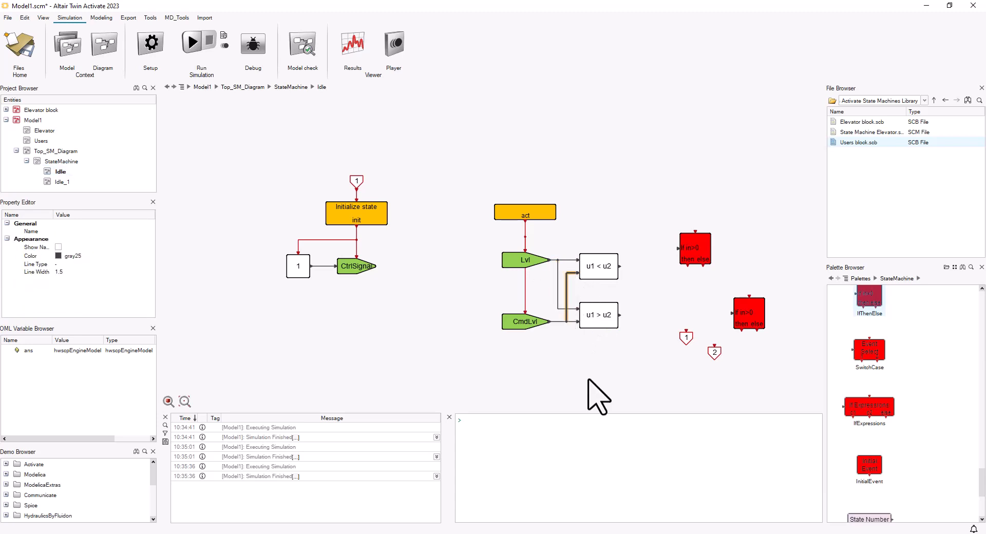
click(749, 313)
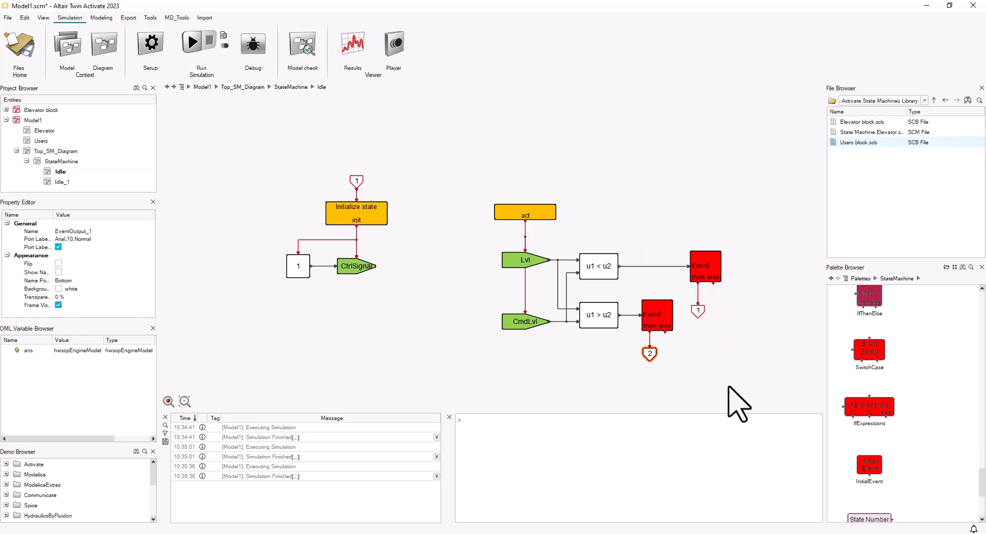
click(61, 171)
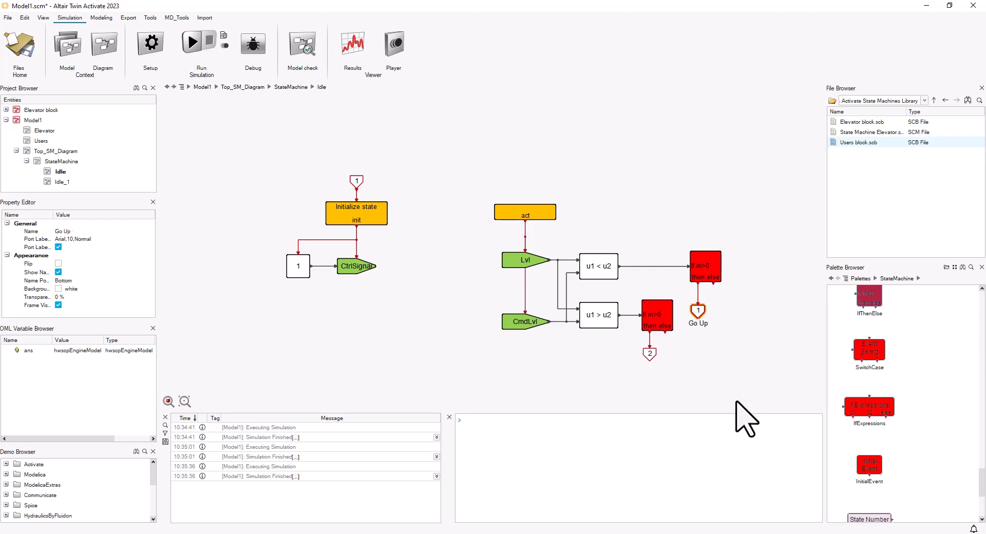
click(649, 353)
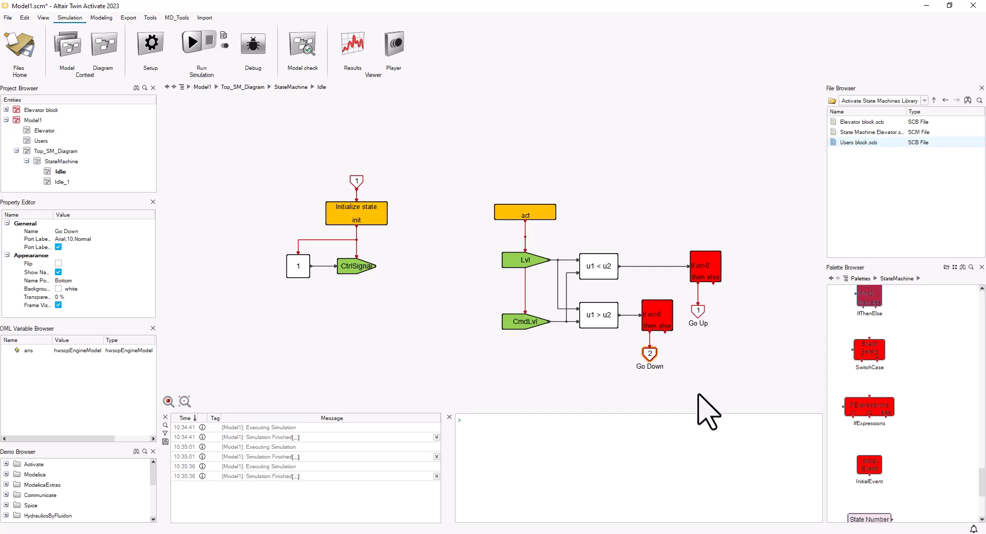
mouse_move(614, 393)
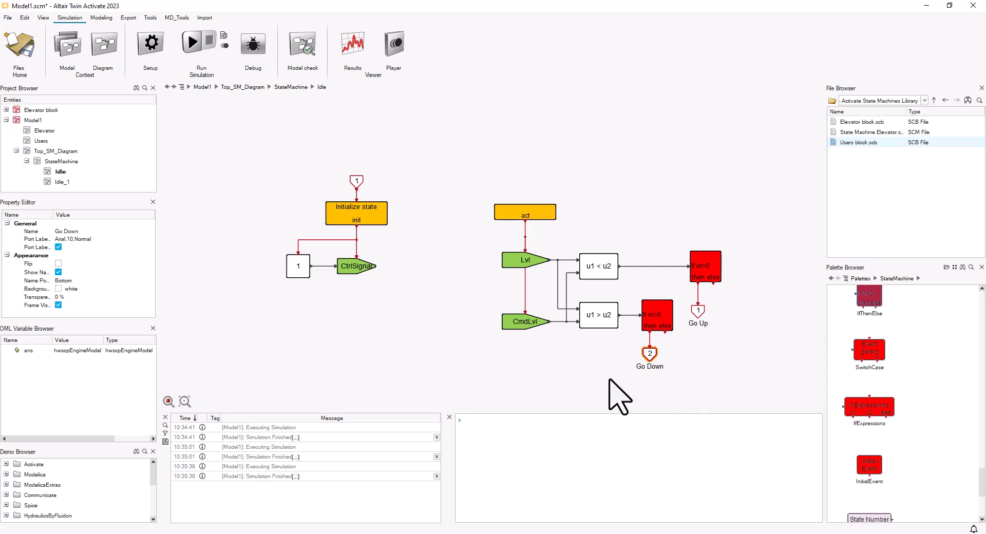
mouse_move(593, 378)
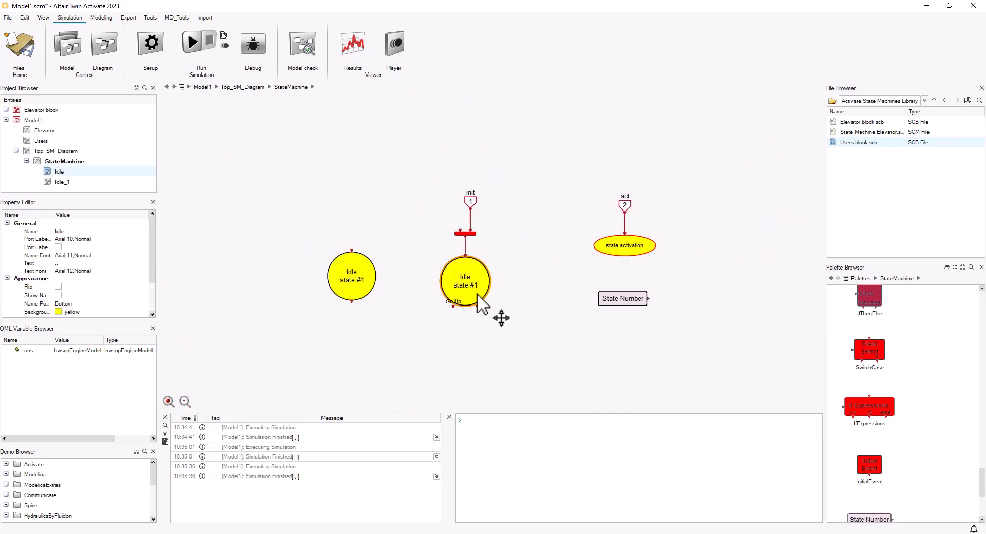
- Duplicate the Idle state and make the copy state number 2, named Moving Up
click(468, 283)
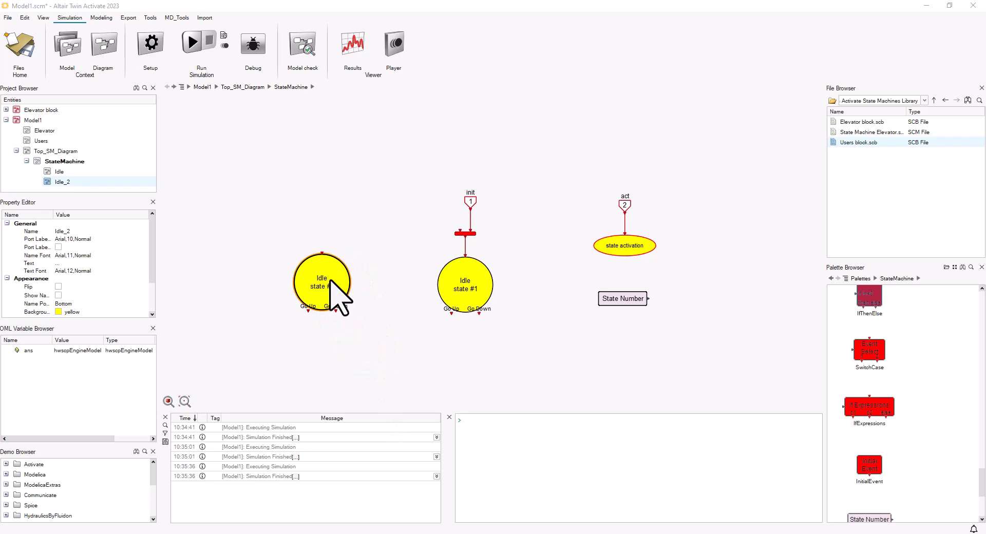
double_click(321, 283)
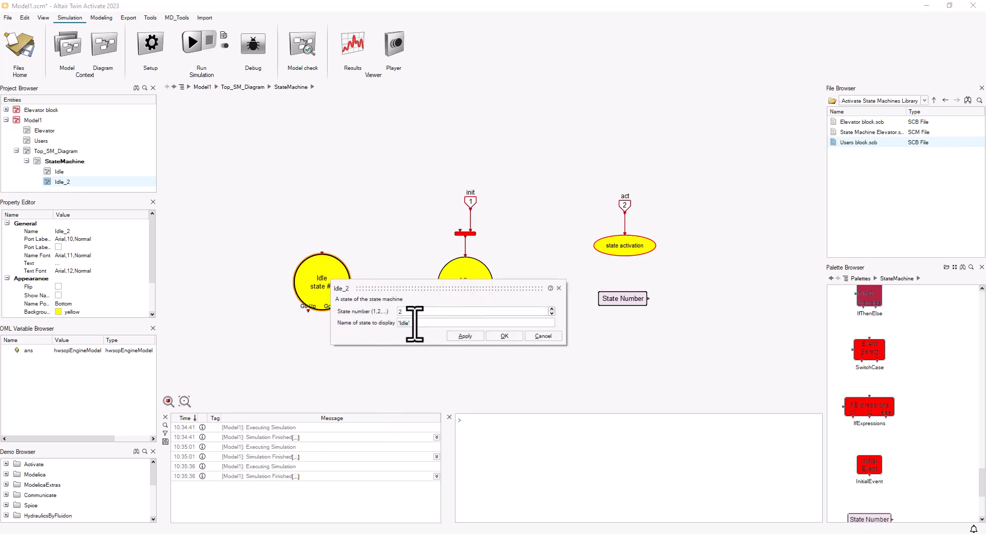
text(M')
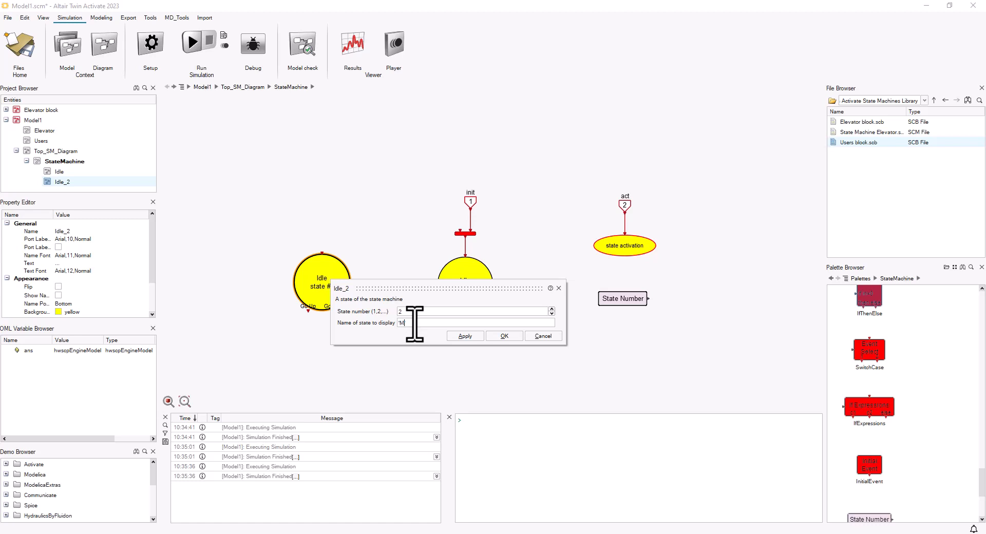
click(504, 336)
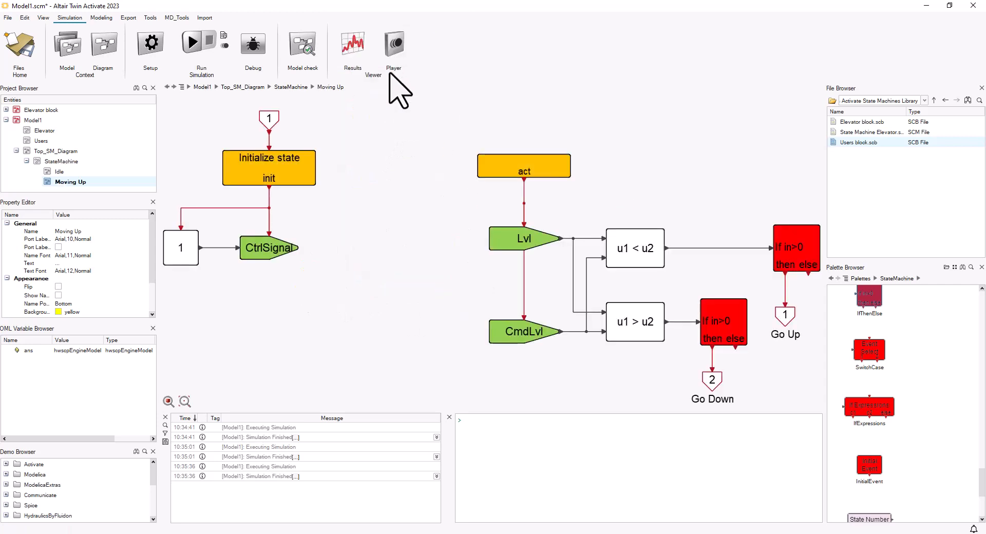
mouse_move(237, 280)
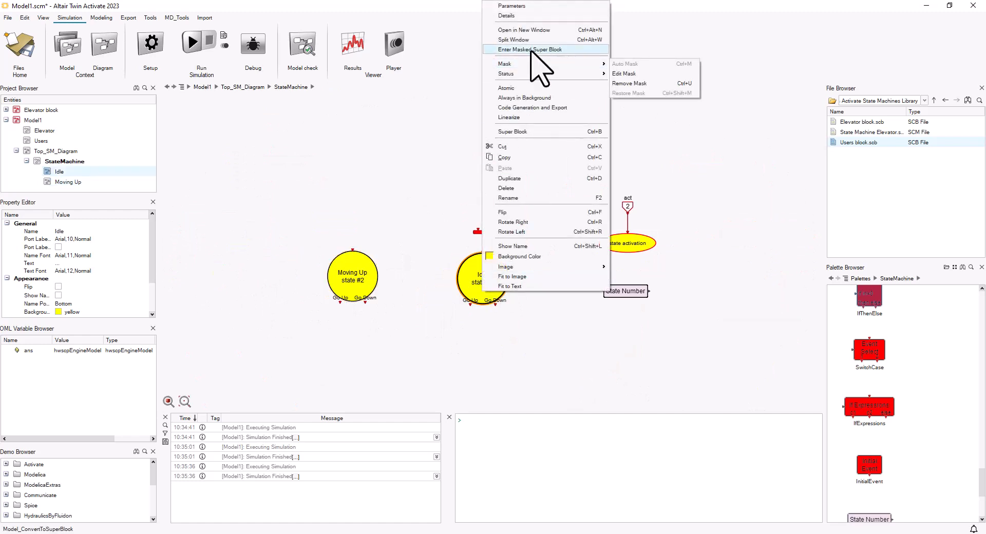
click(536, 49)
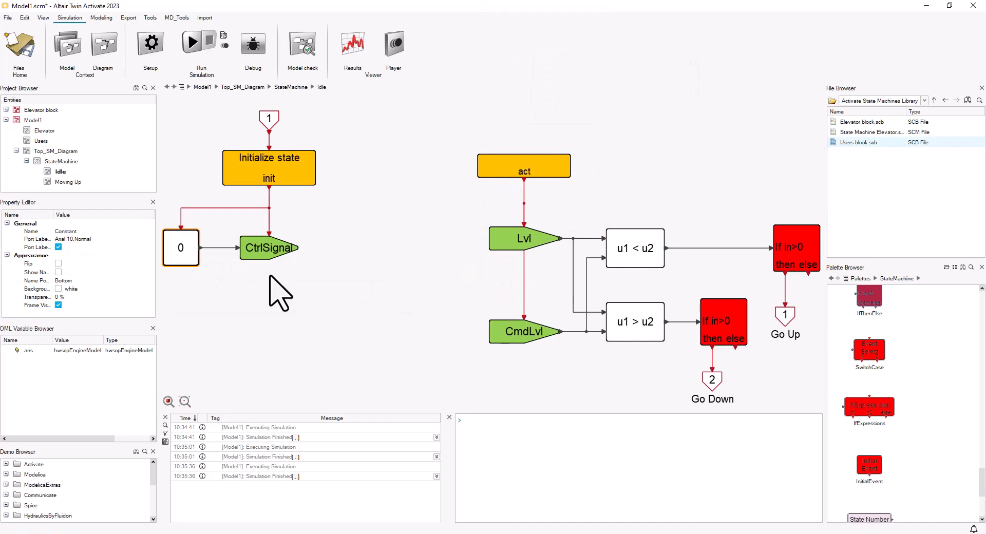
mouse_move(411, 280)
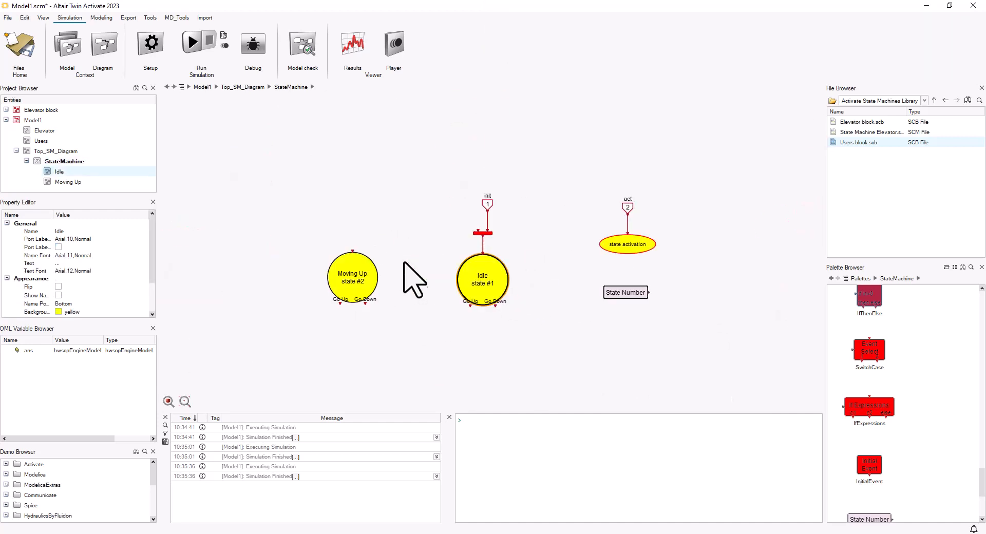
- Enter the Moving Up state's inner diagram and select the Stop event output
right_click(352, 276)
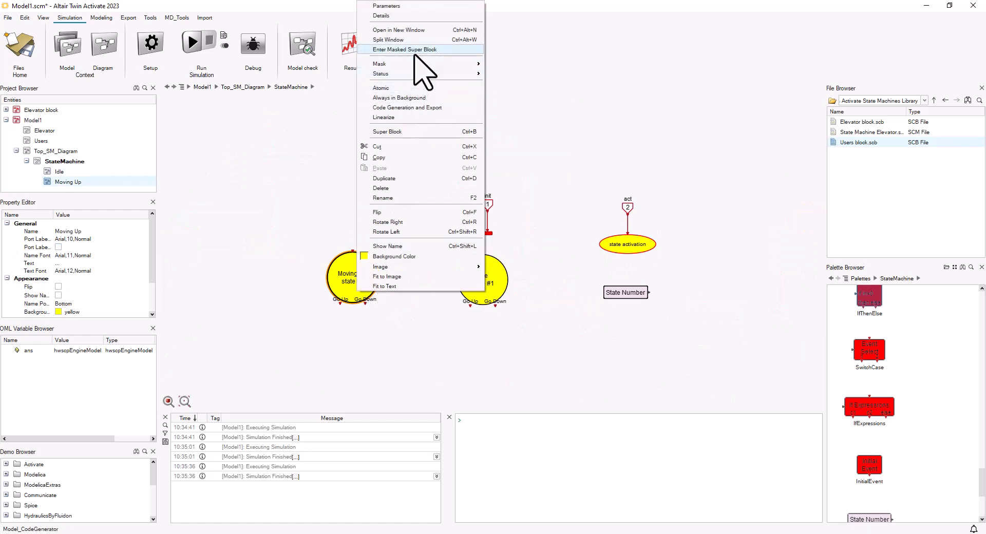
click(406, 49)
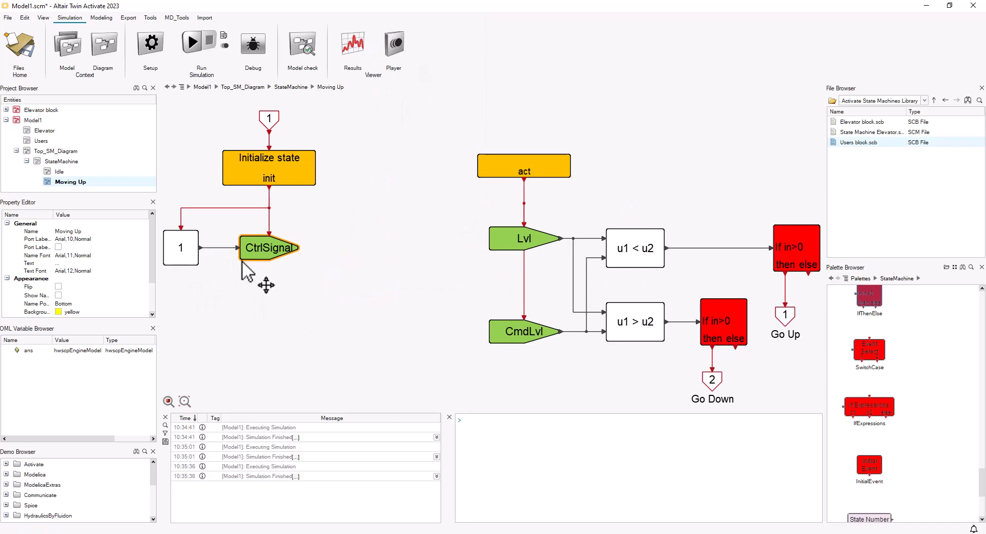
mouse_move(685, 309)
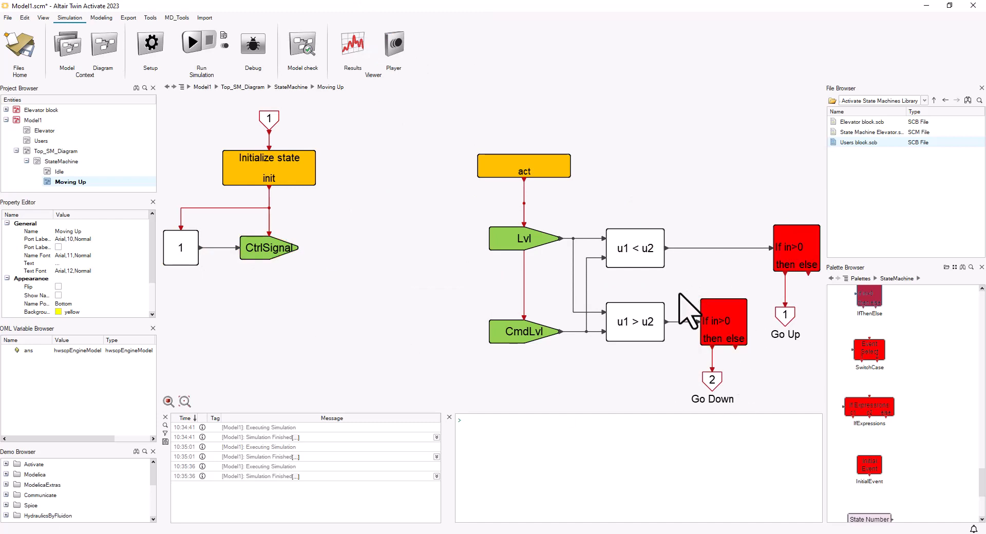
mouse_move(716, 286)
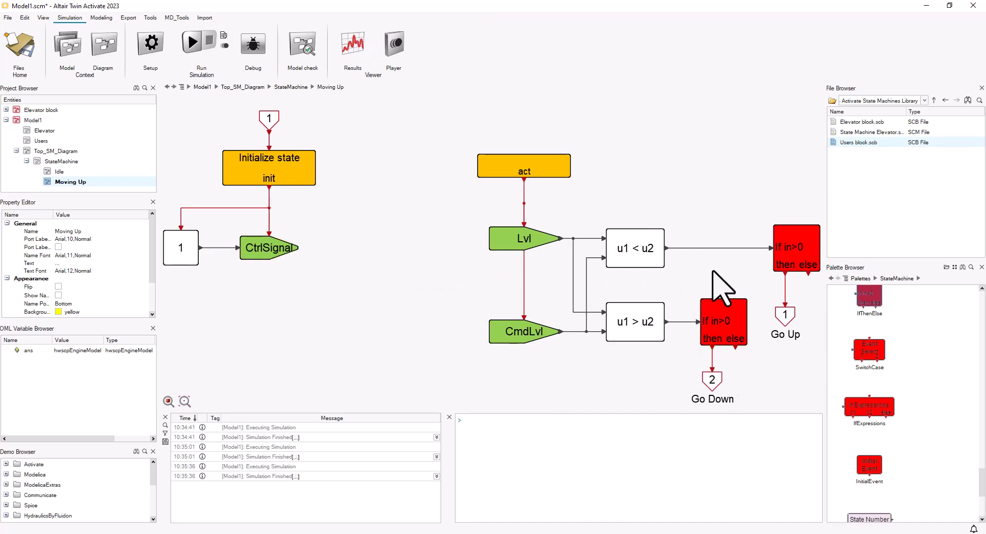
mouse_move(686, 292)
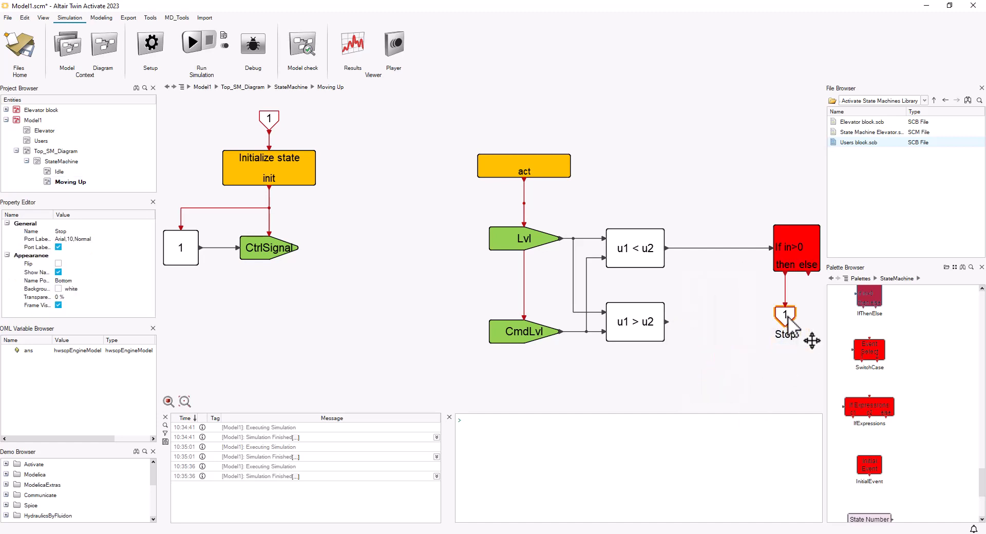
click(514, 332)
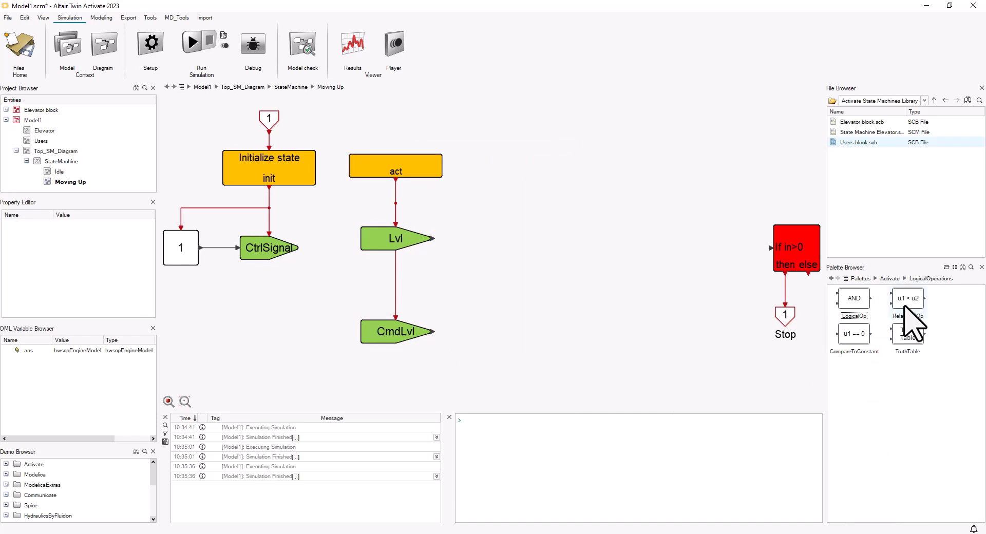
- Add a RelationalOp set to u1 == u2 comparing Lvl and CmdLvl, feeding the IfThenElse into Stop
drag(908, 297, 507, 273)
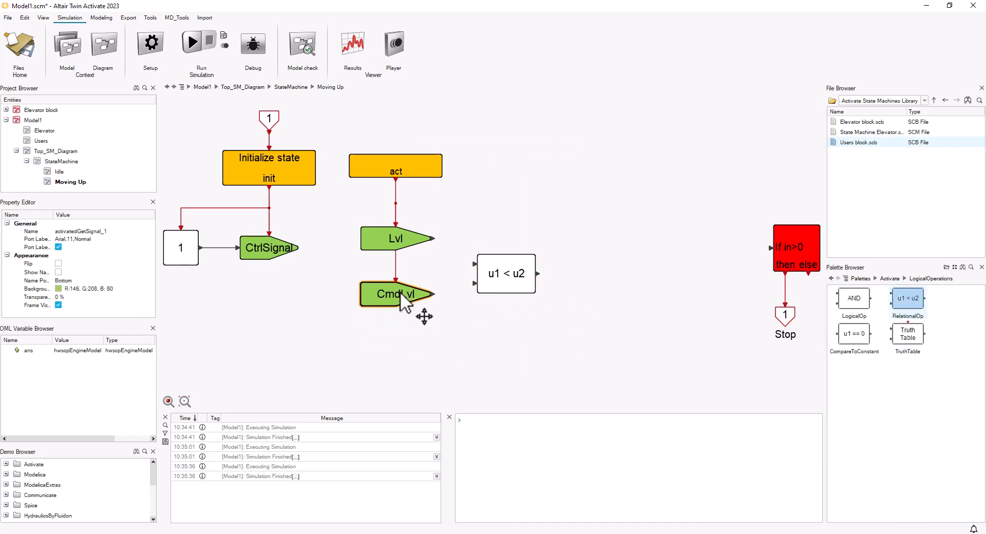
double_click(506, 274)
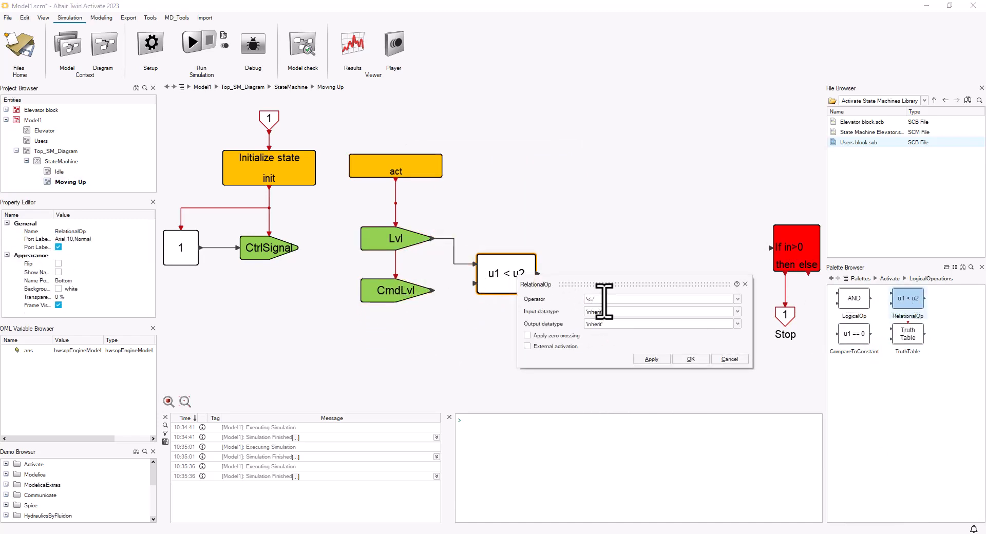
click(737, 299)
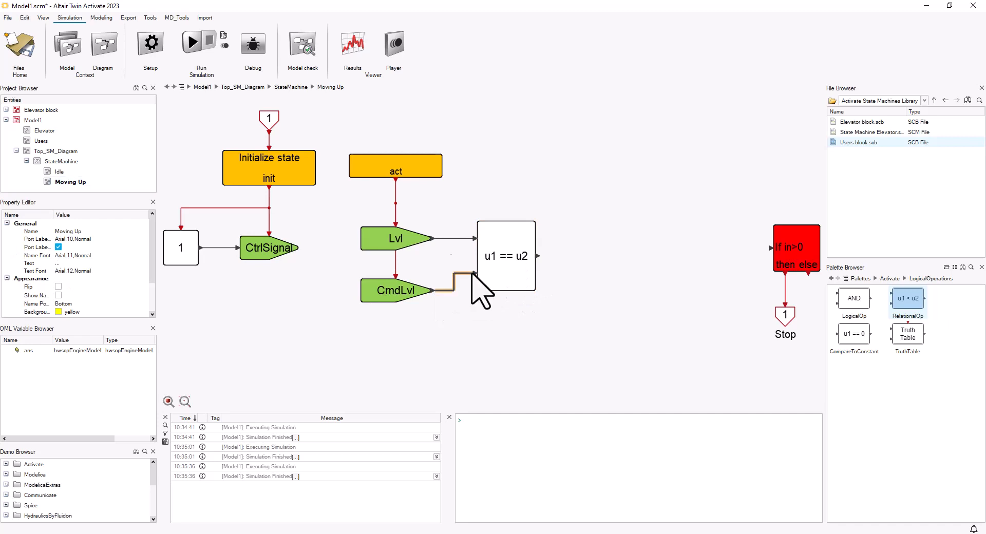
click(506, 256)
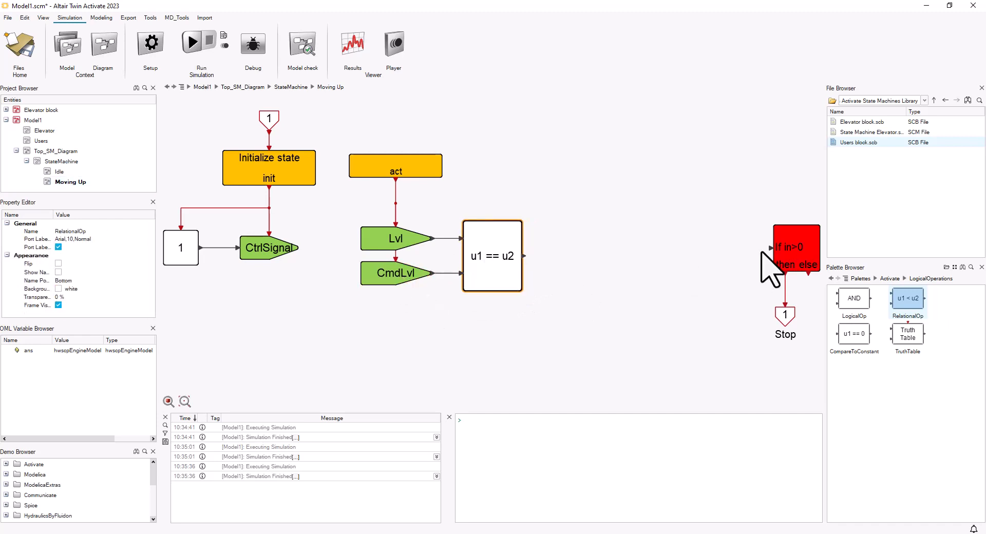
drag(796, 247, 697, 269)
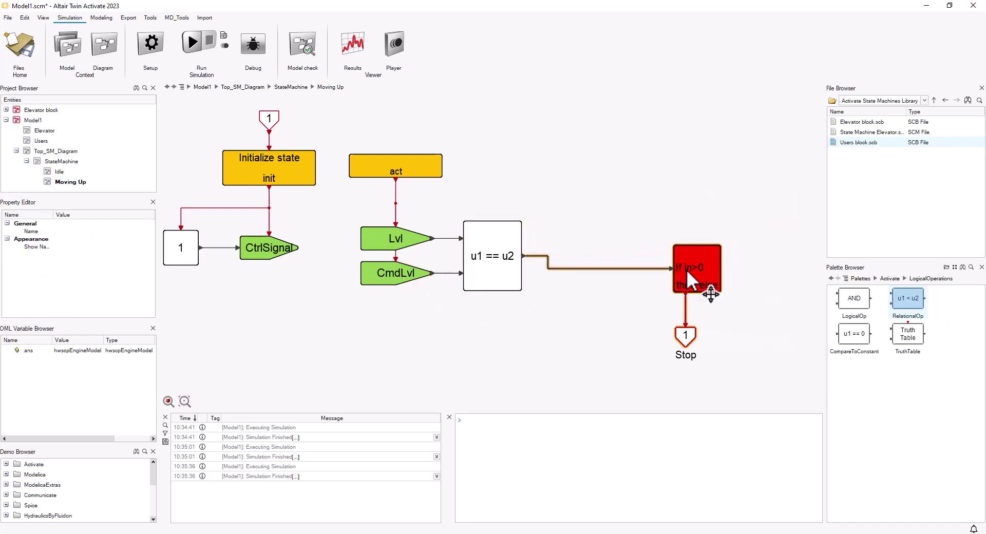
drag(697, 269, 567, 255)
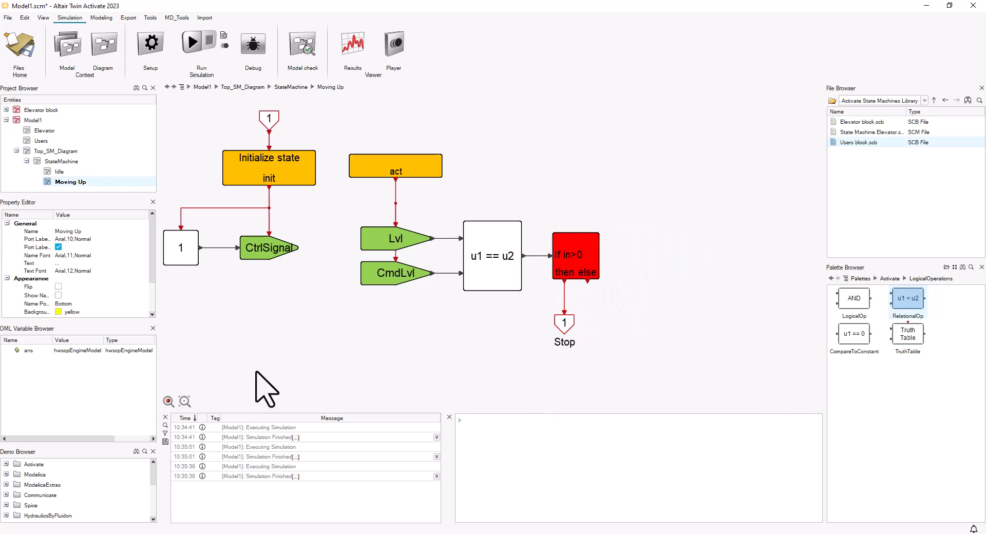
mouse_move(250, 330)
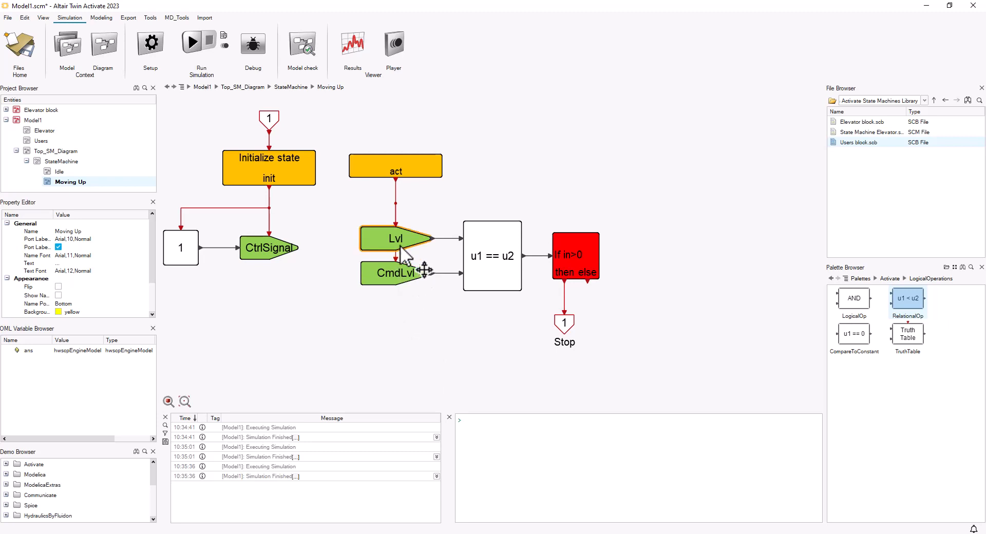
mouse_move(579, 346)
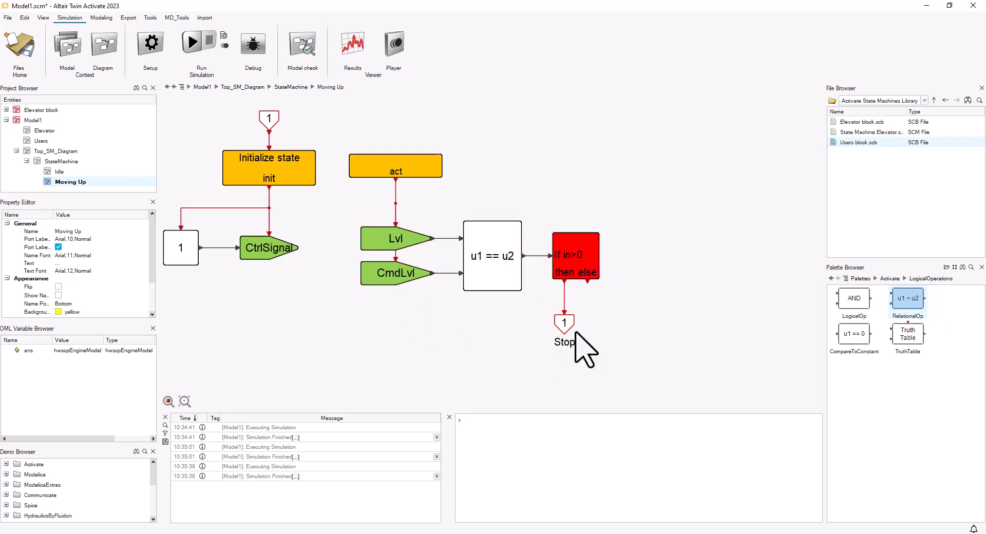
mouse_move(336, 347)
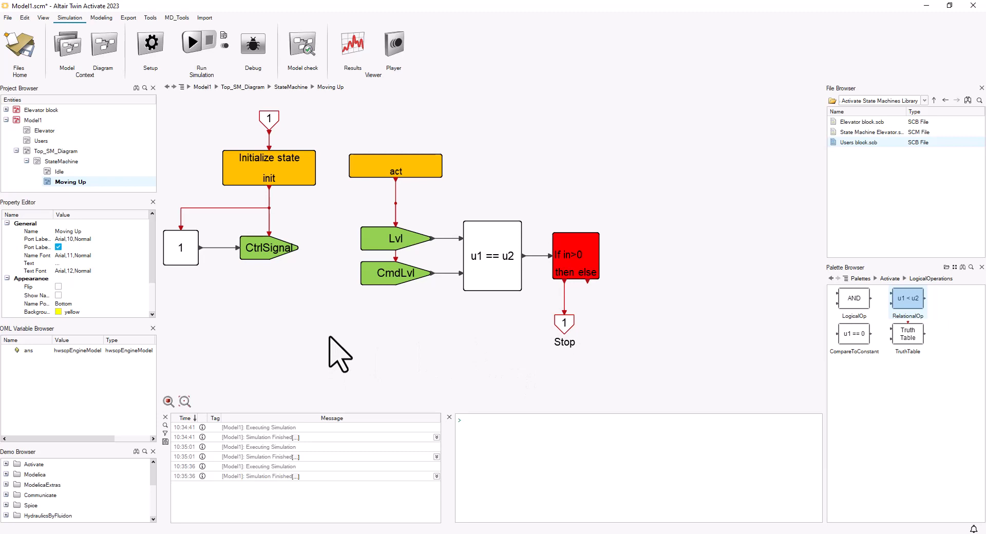
- Name the copied state 'Moving Down' as state 3 and move it lower left
click(290, 87)
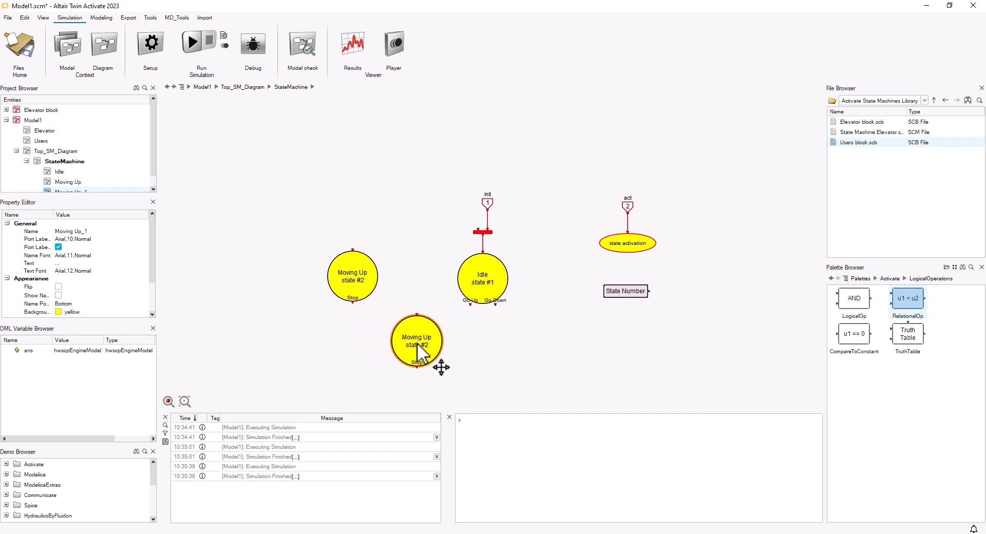
double_click(417, 341)
text(3)
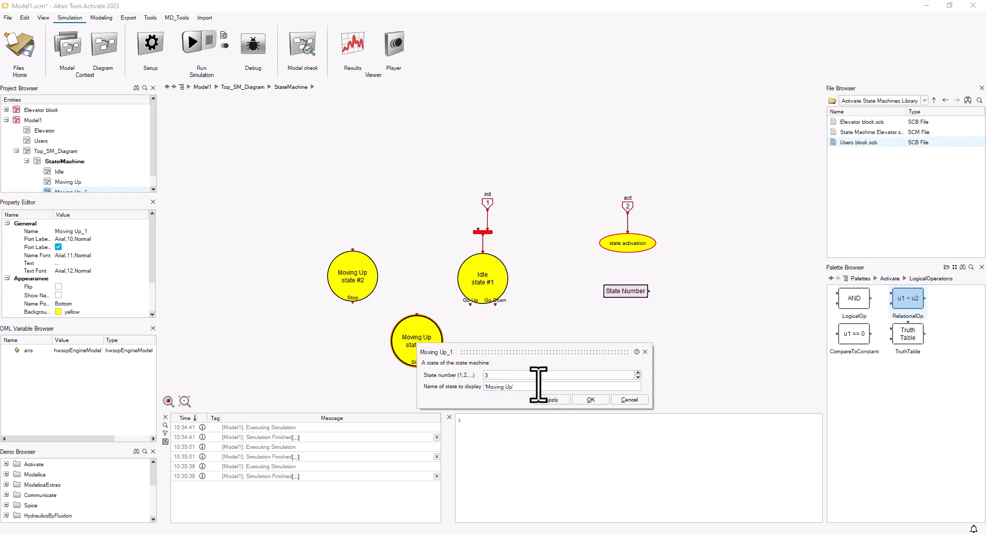
text(Moving Down)
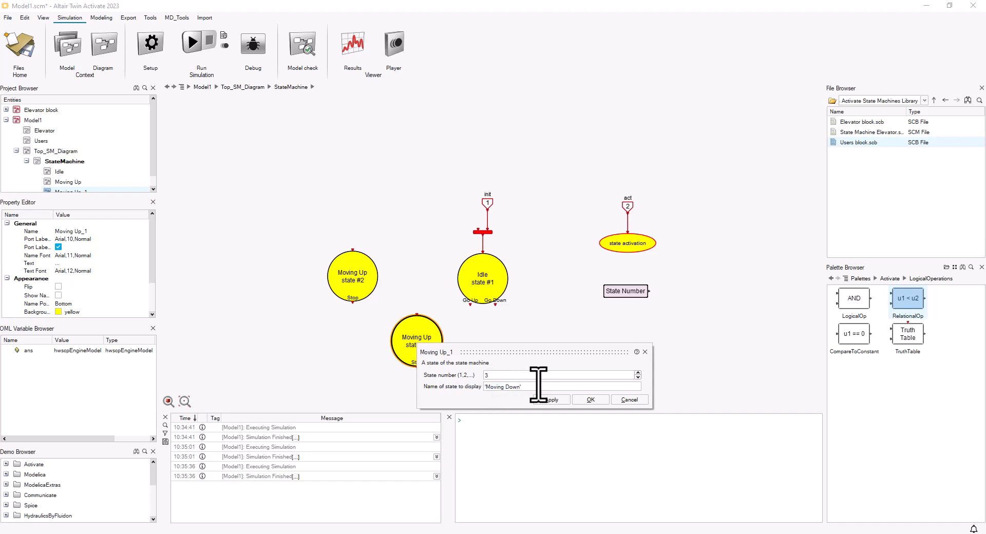
click(590, 399)
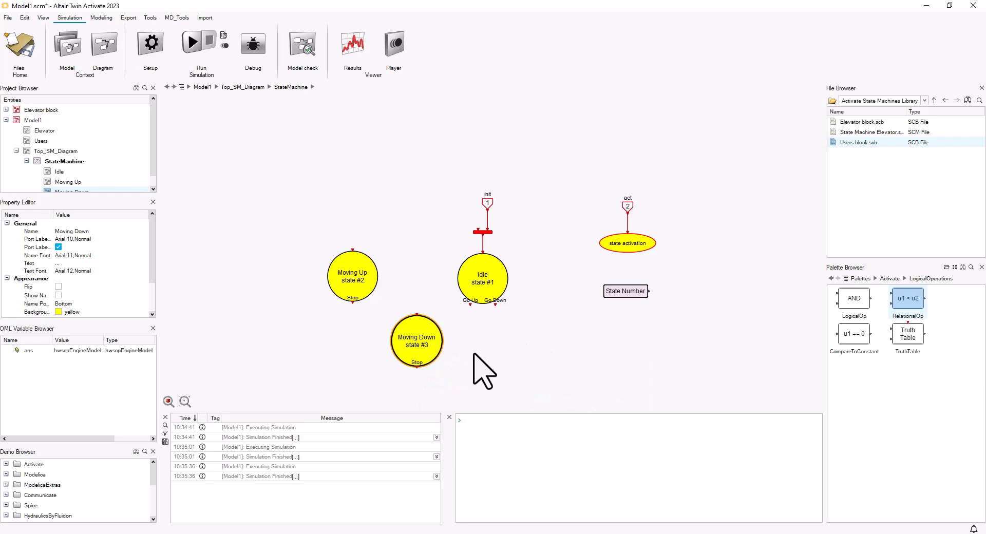
drag(418, 341, 341, 346)
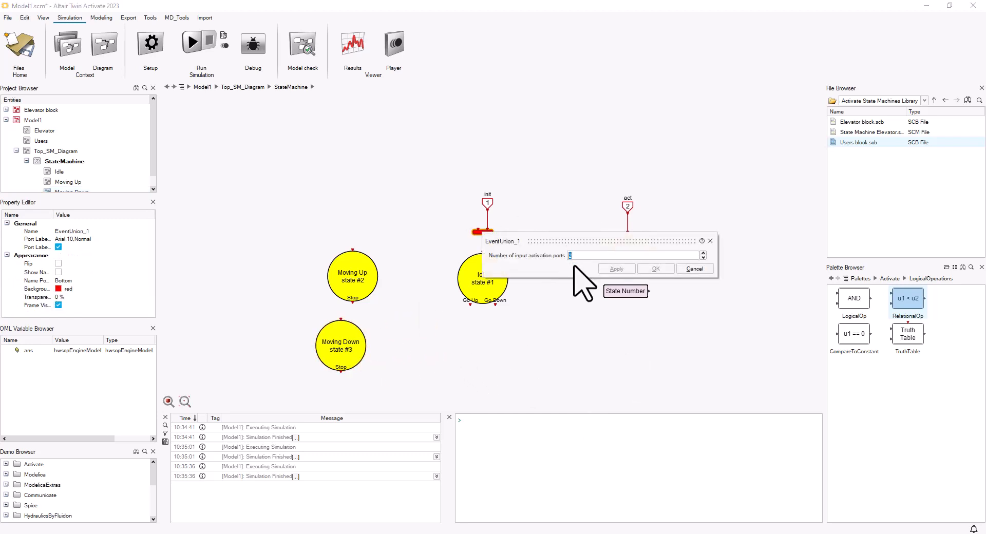
- Change the Moving Down state's Constant block value from 1 to -1
click(656, 269)
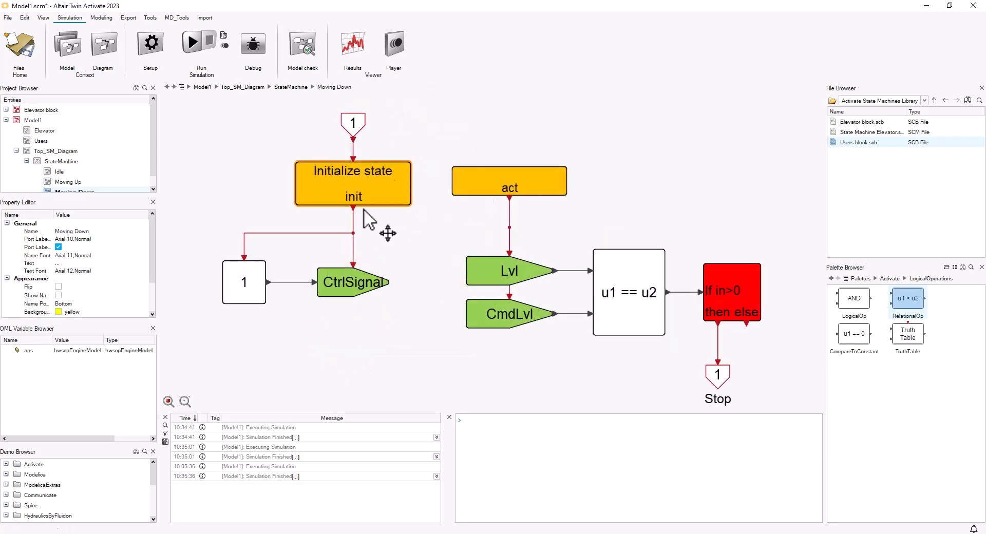
double_click(244, 282)
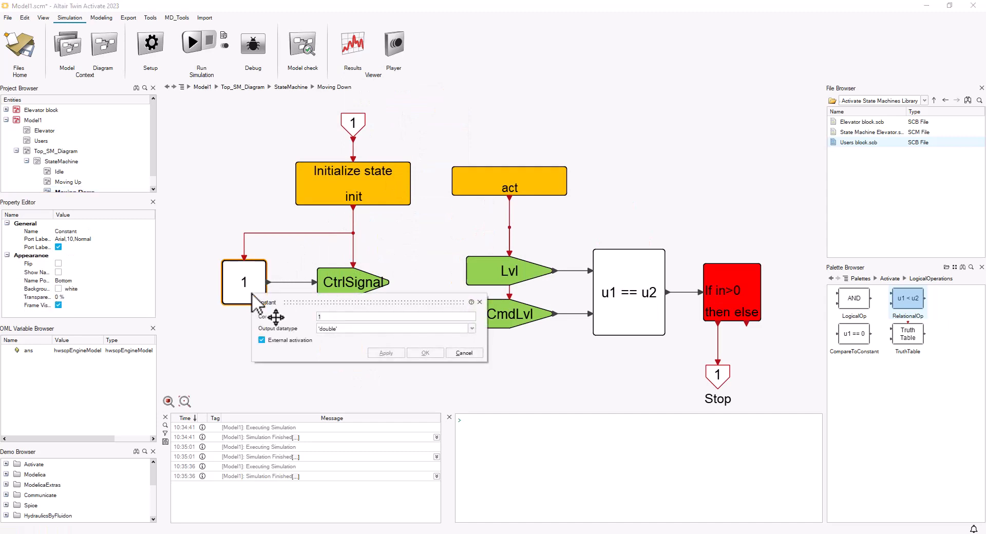
text(-1)
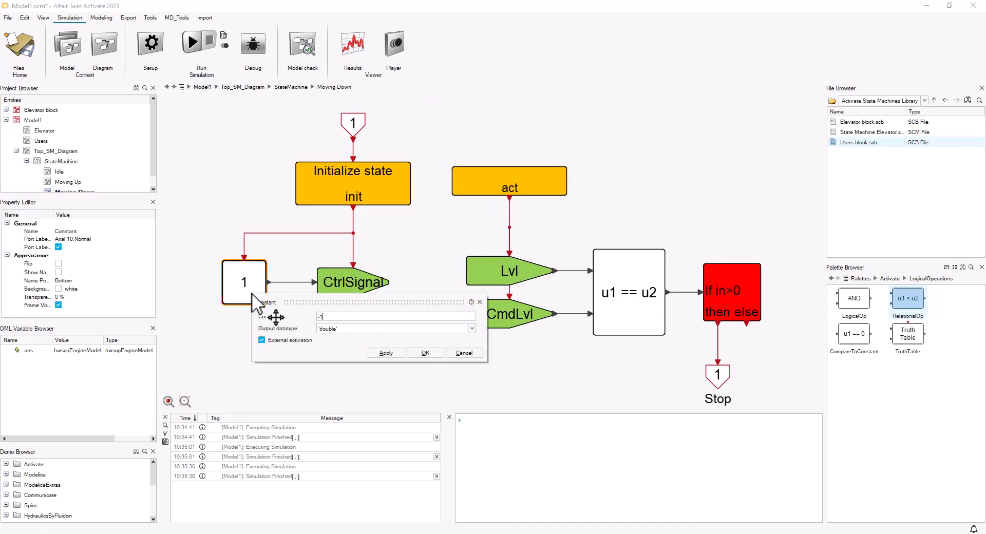
click(425, 353)
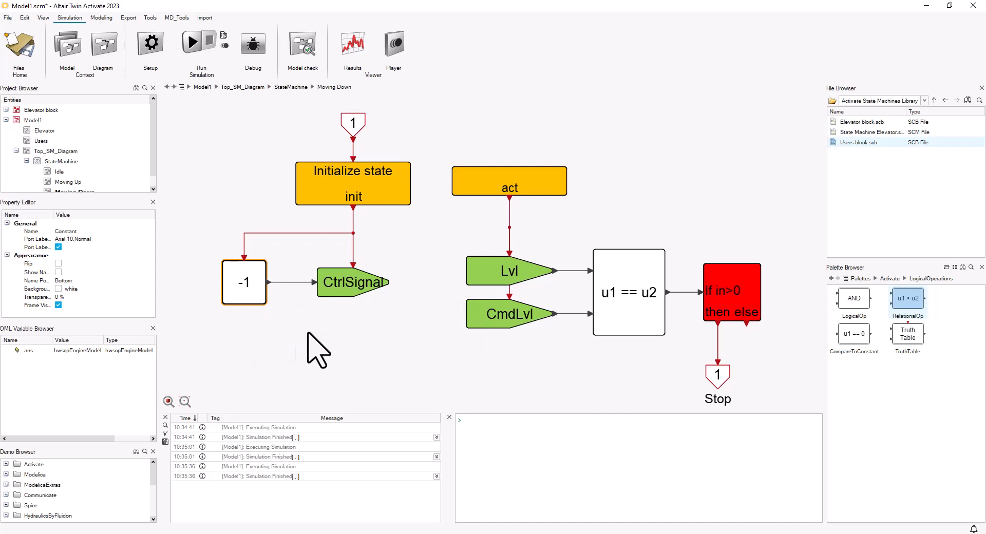
mouse_move(694, 353)
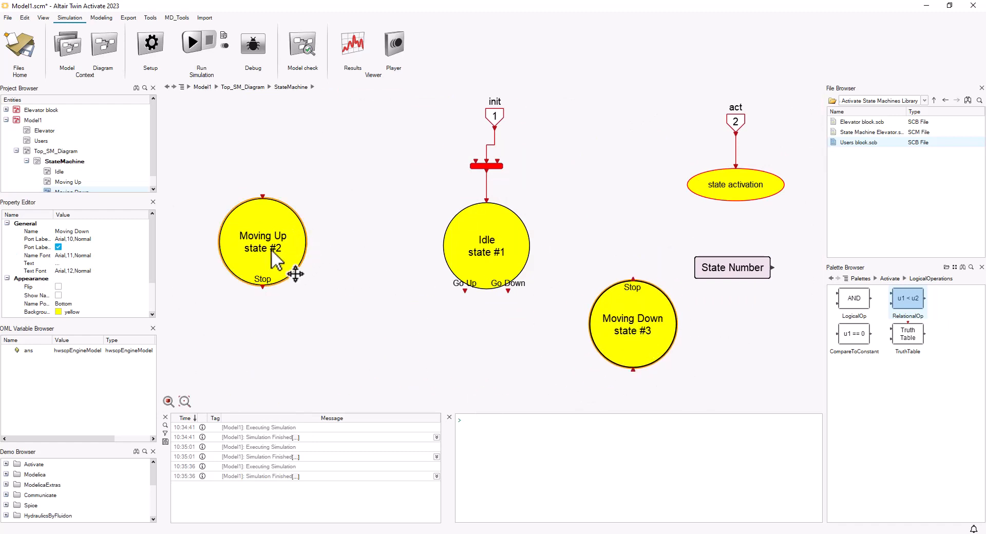
- Arrange the states with Moving Up left of Idle and Moving Down to its right
drag(263, 243, 287, 277)
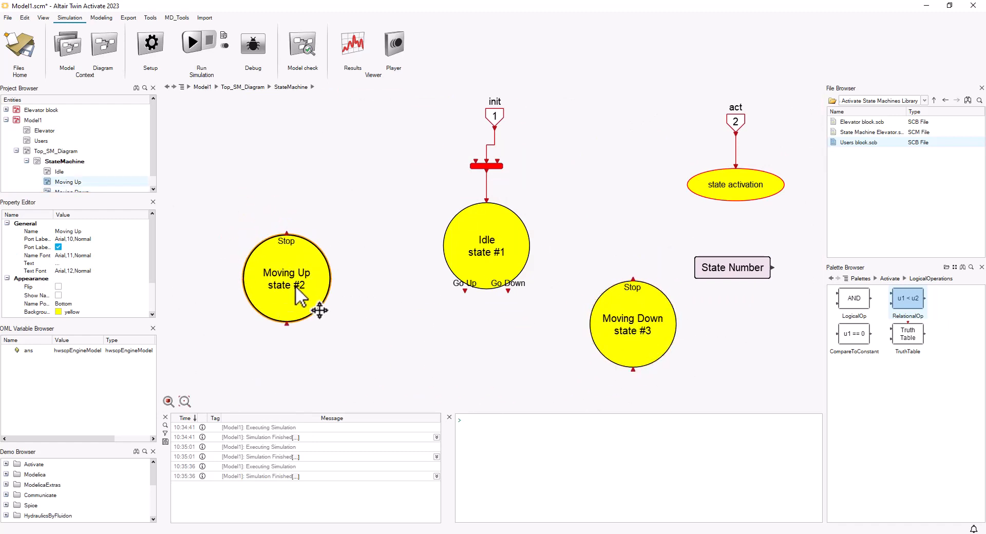
drag(286, 280, 377, 252)
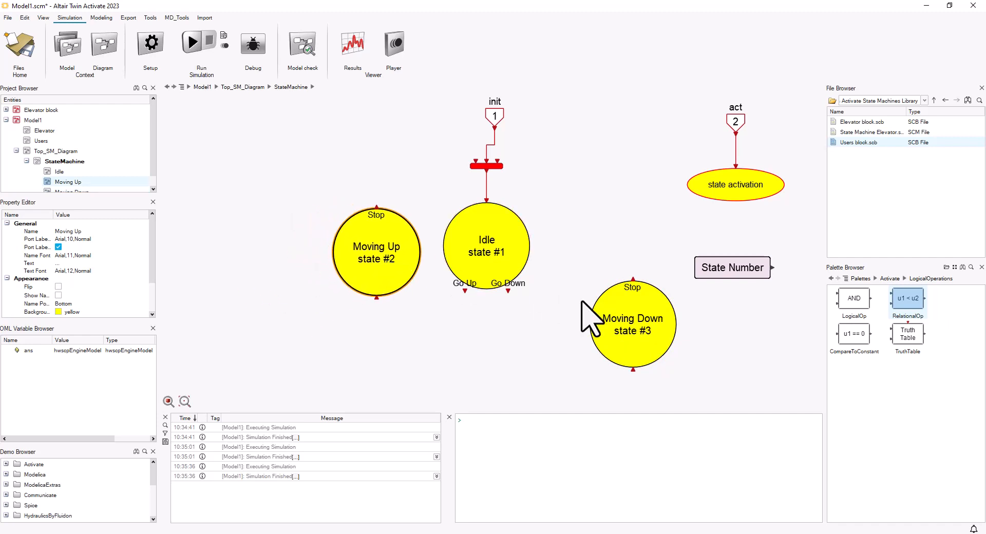
drag(632, 318, 603, 249)
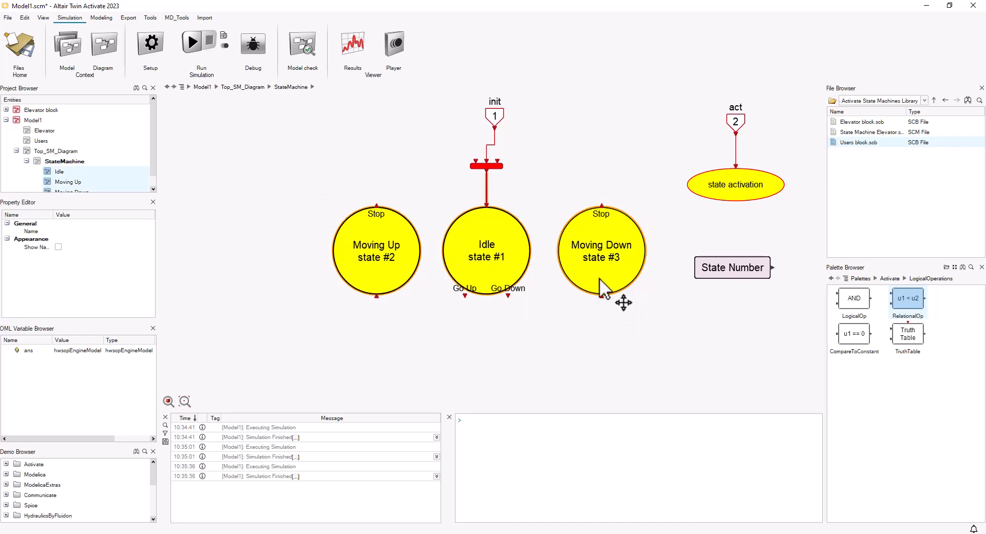
- Link Stop outputs back to init, Go Up to Moving Up, and Go Down to Moving Down
click(487, 123)
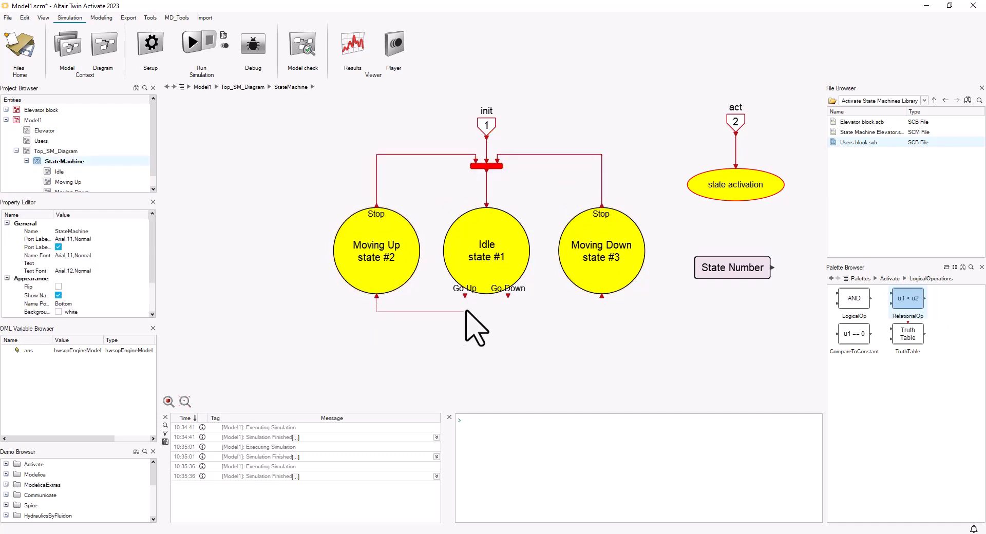
click(428, 312)
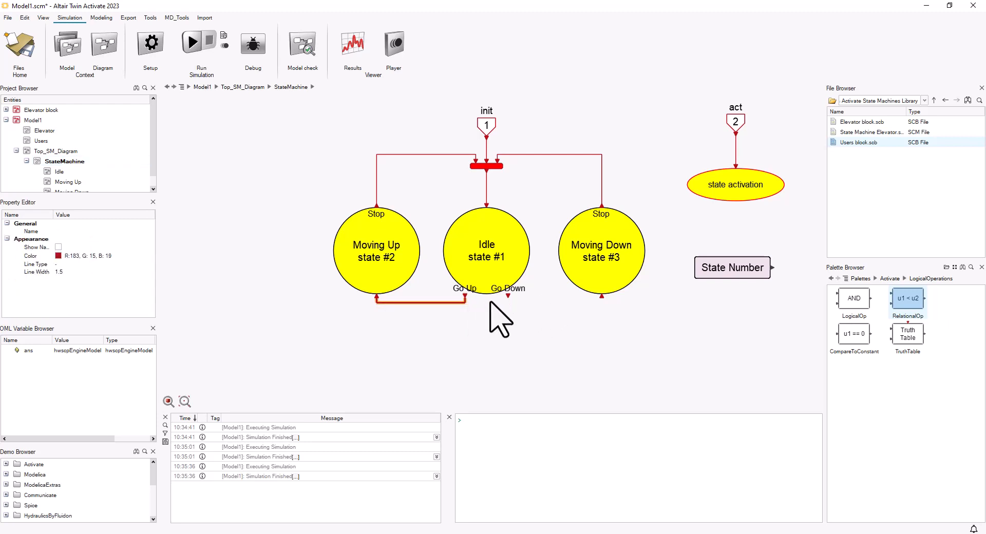
click(63, 161)
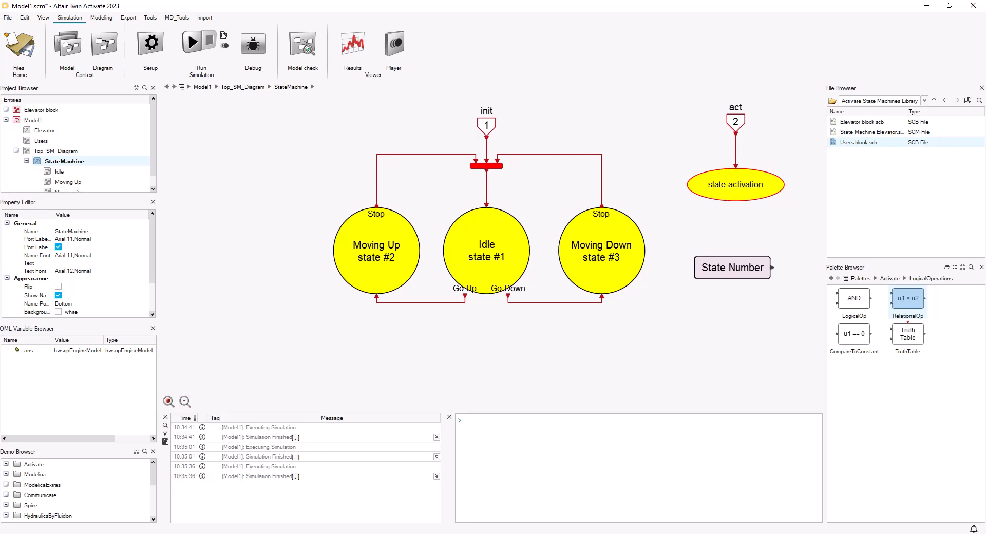
click(202, 86)
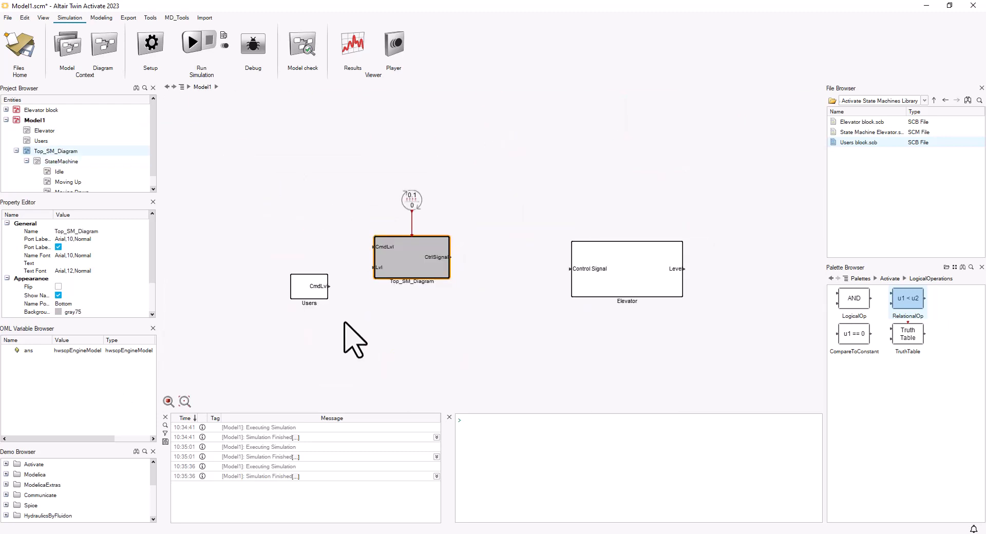
- Position Elevator and Users, wire Level to the Scope and Lvl, then run the simulation
drag(627, 268, 558, 257)
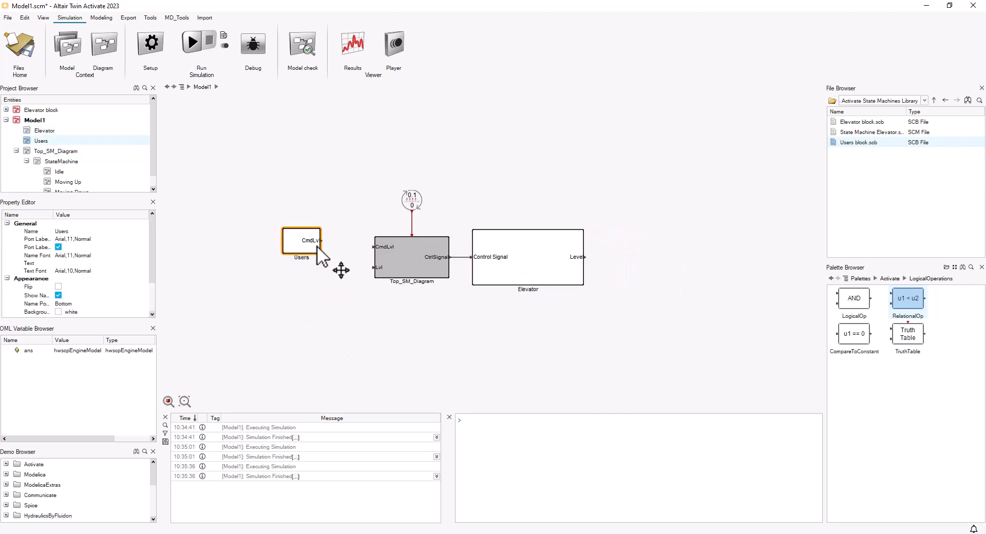
drag(302, 241, 318, 246)
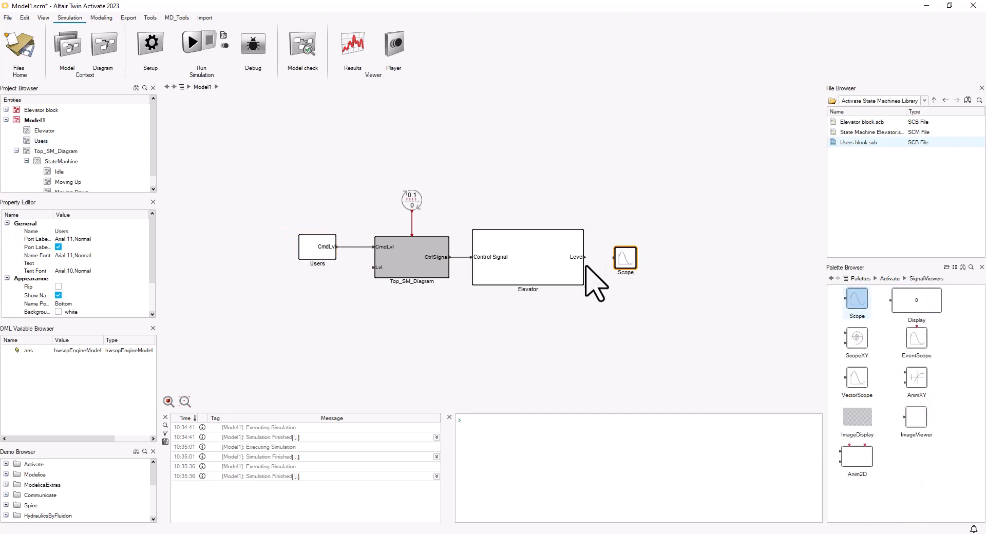
drag(625, 260, 632, 258)
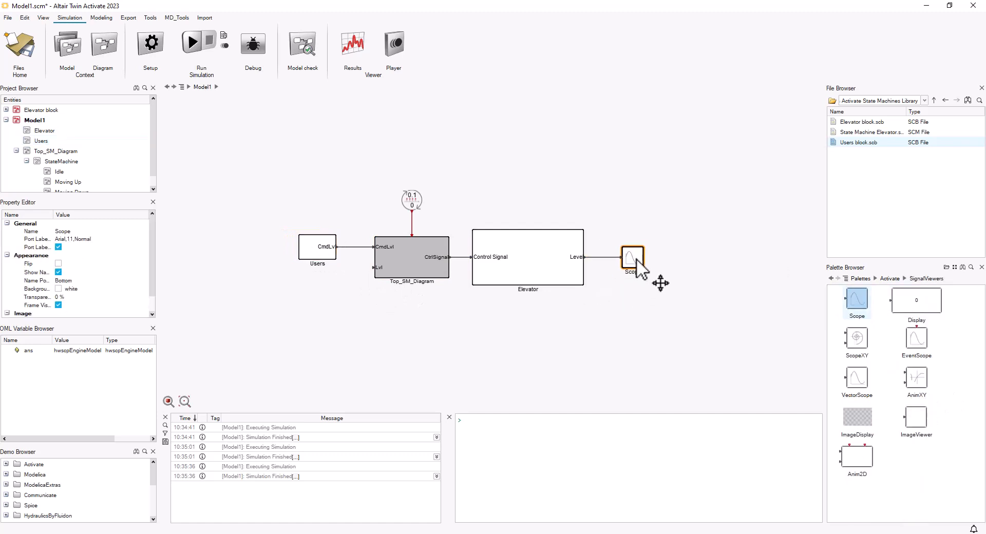
drag(589, 257, 378, 267)
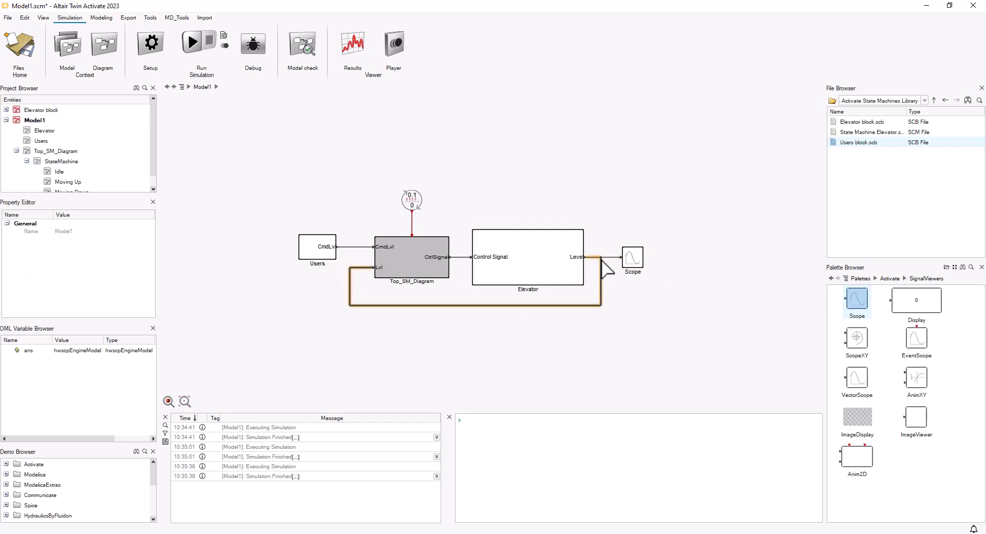
click(197, 42)
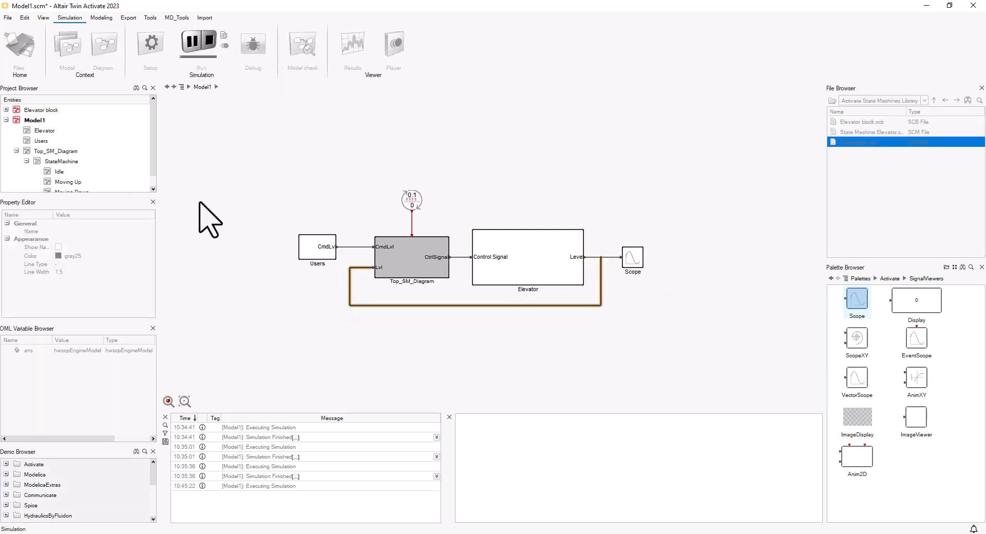
- Rerun the simulation to plot the commanded level alongside the elevator level
click(194, 44)
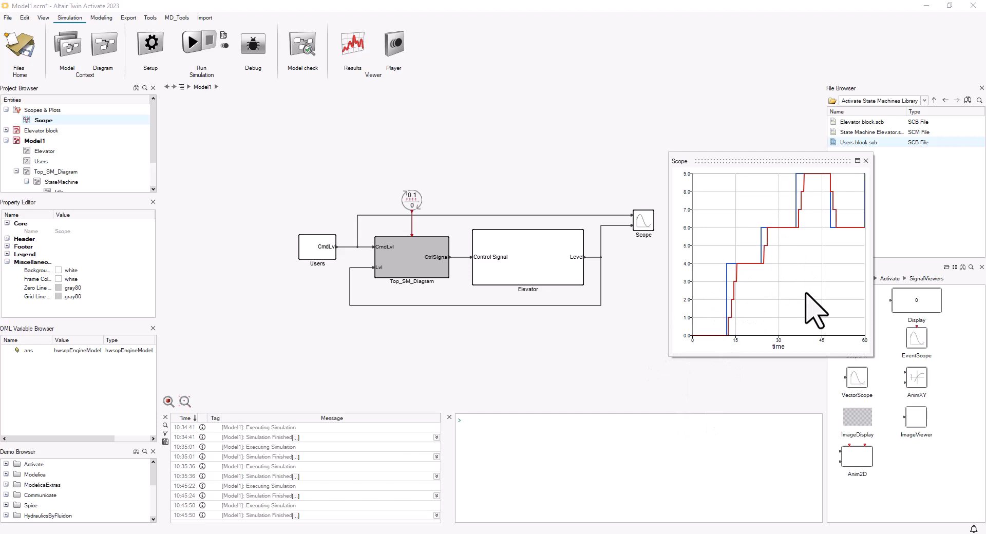
mouse_move(261, 39)
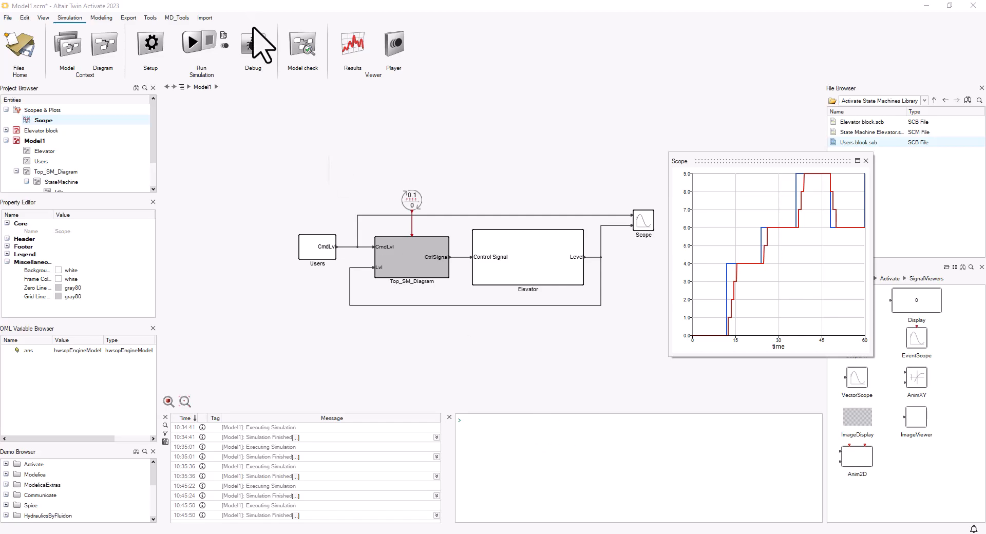